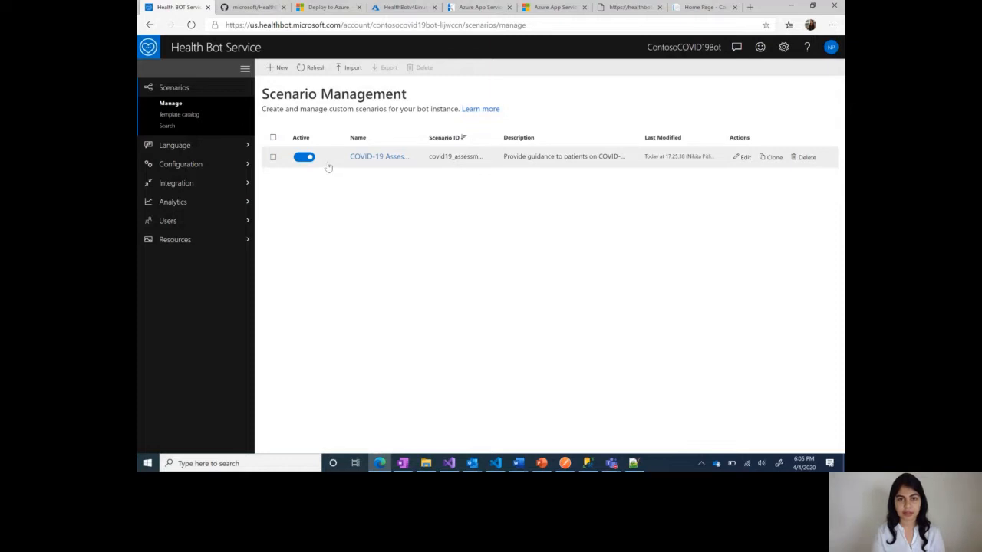
# Step: Open the bot's Secrets & Keys page from the Integration menu
pyautogui.click(175, 183)
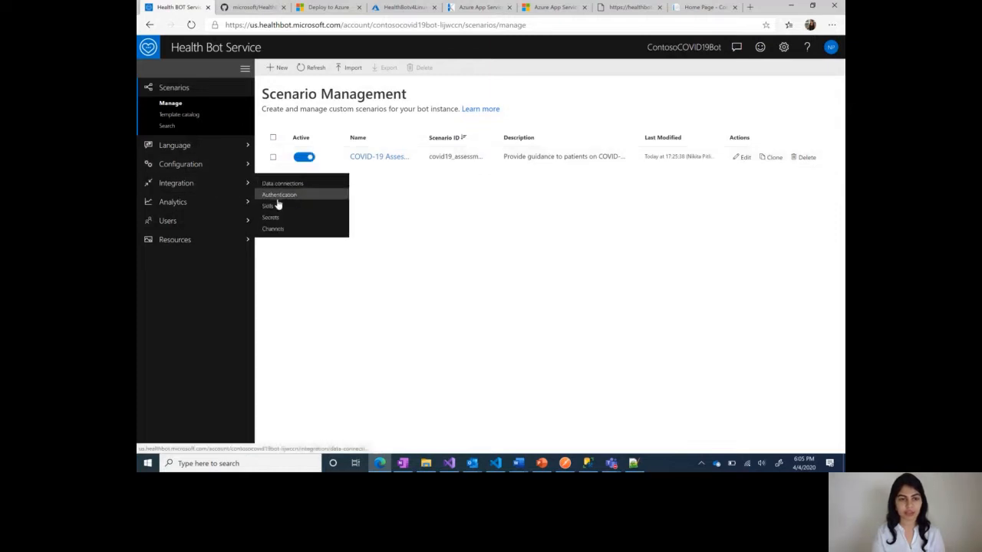
pyautogui.click(269, 218)
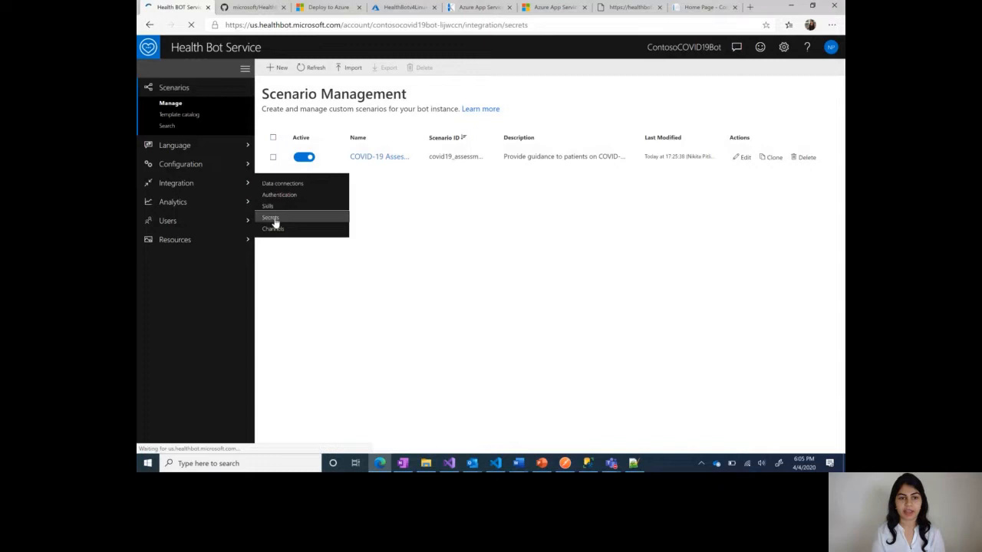
pyautogui.click(270, 217)
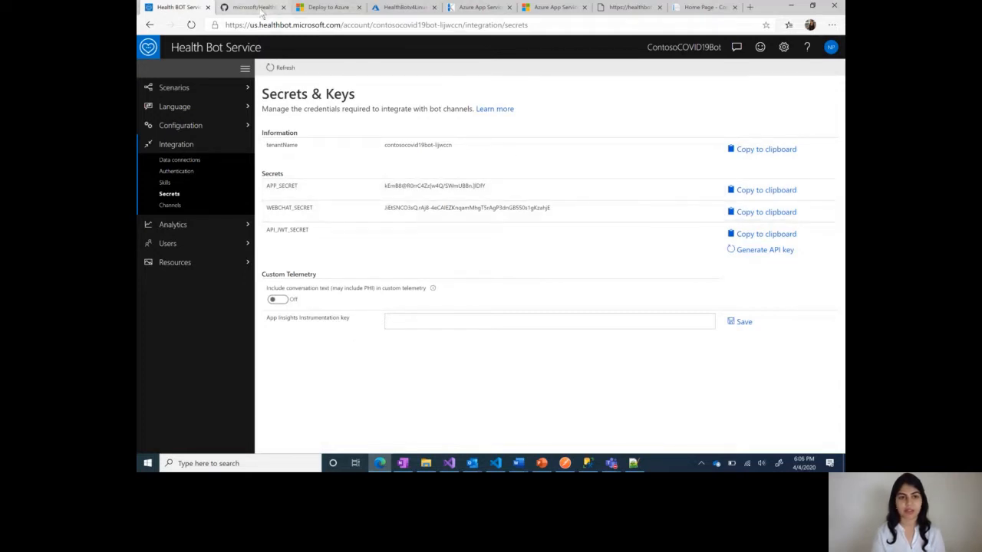
# Step: Switch to the HealthBotcontainersample repository README on GitHub
pyautogui.click(253, 7)
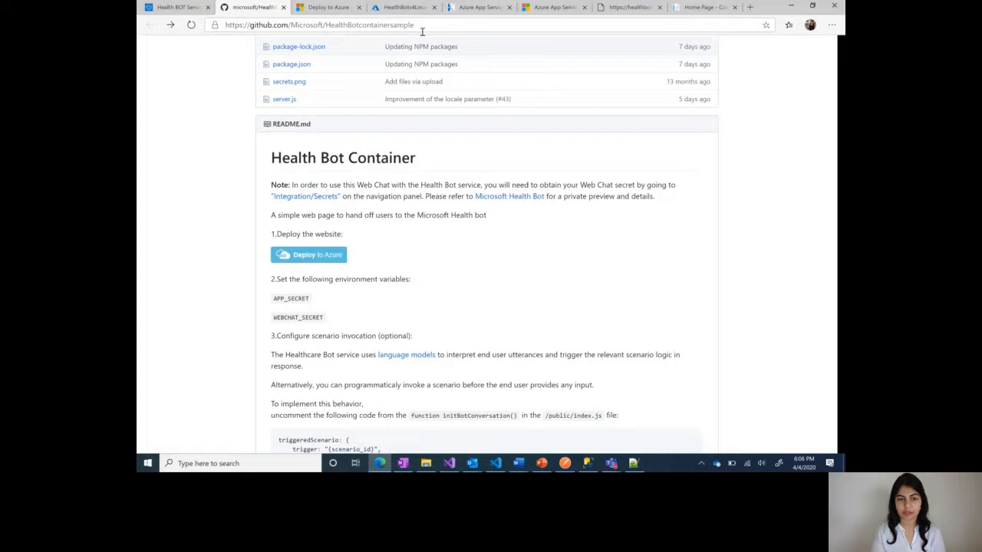
pyautogui.moveTo(308, 254)
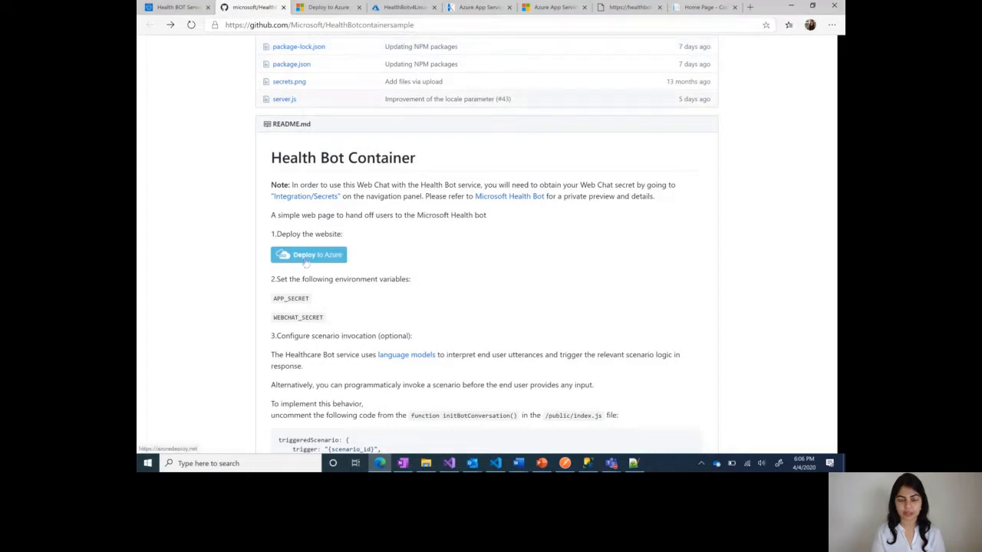
# Step: Launch Deploy to Azure for the HealthBotcontainersample repository
pyautogui.click(308, 254)
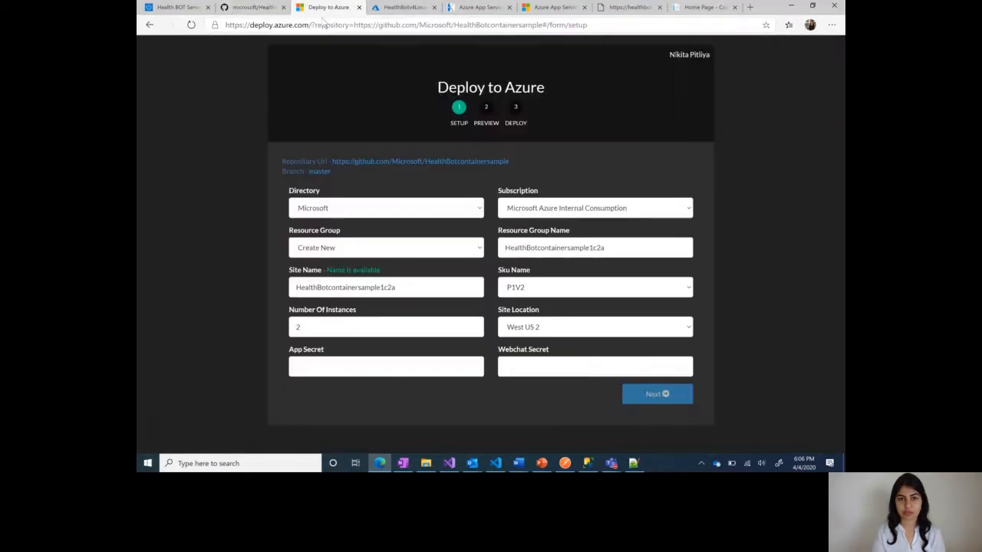
pyautogui.moveTo(211, 215)
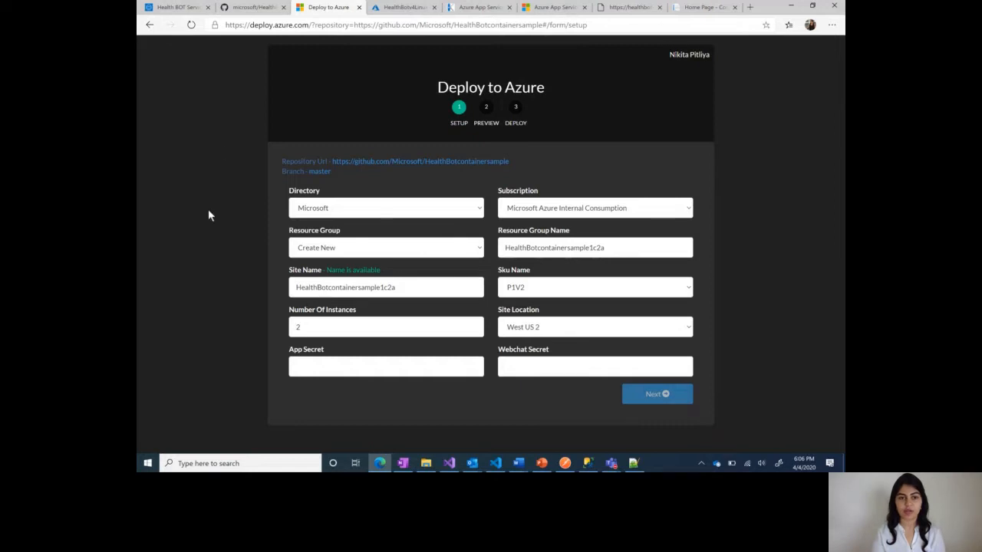
pyautogui.moveTo(610, 219)
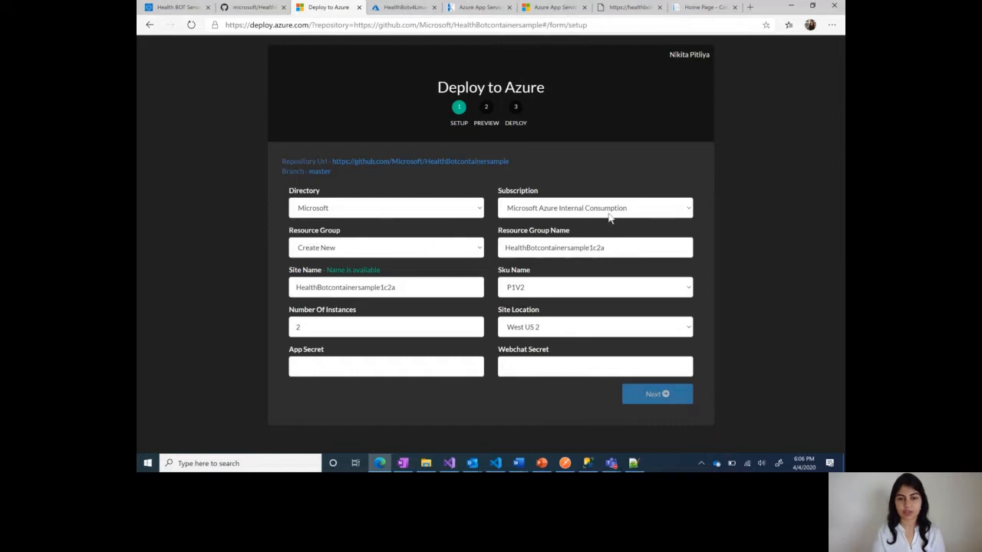
pyautogui.moveTo(472, 257)
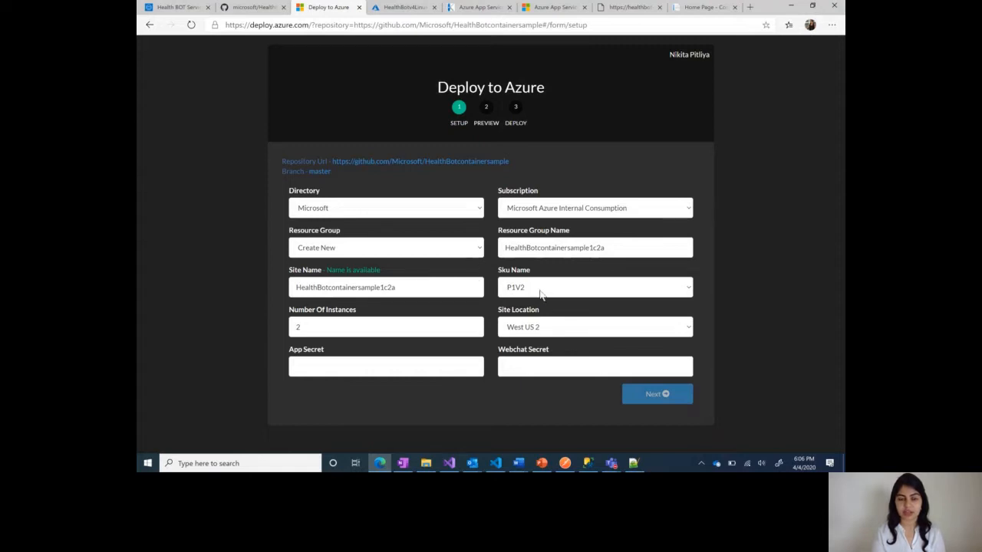
pyautogui.moveTo(529, 331)
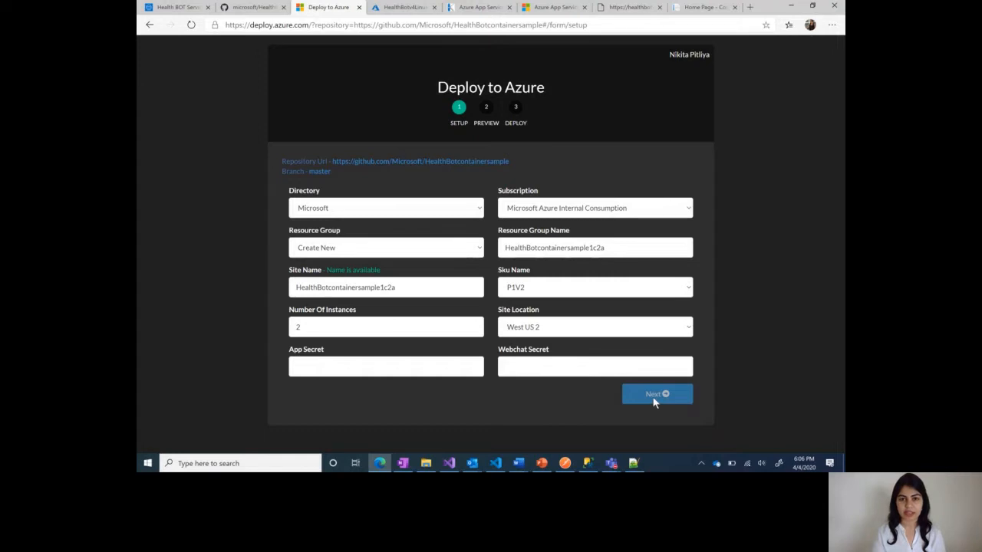
pyautogui.moveTo(481, 258)
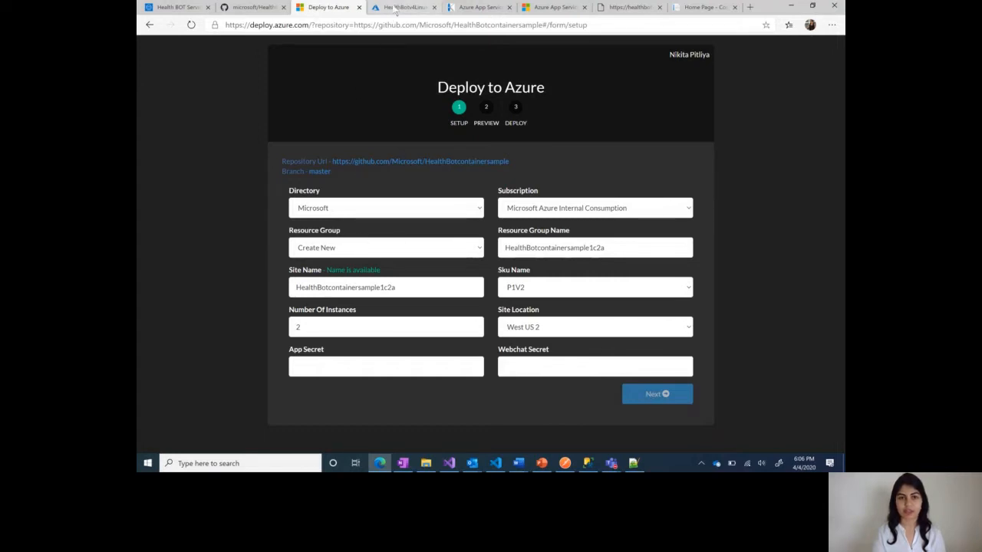
pyautogui.moveTo(403, 7)
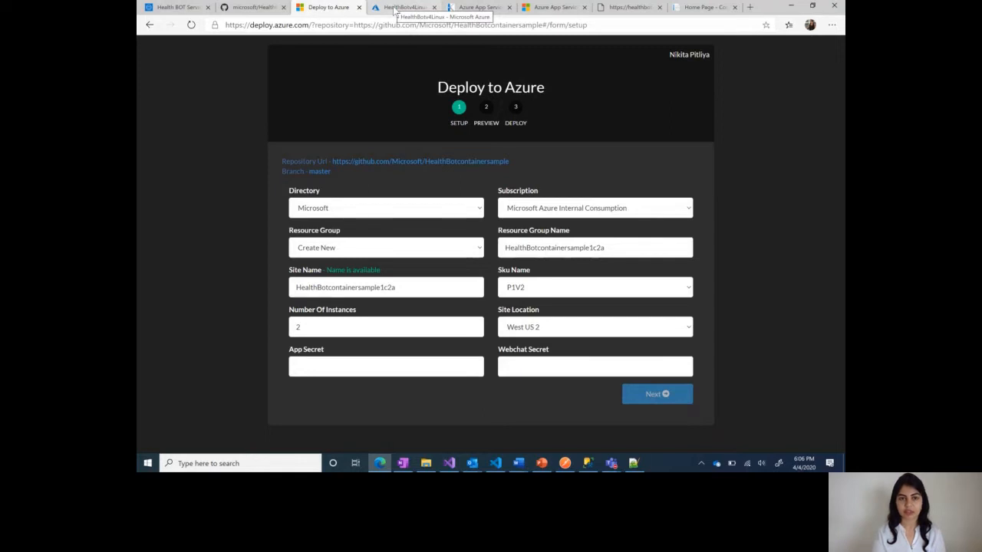
# Step: Switch to the HealthBotv4Linux resource group overview tab
pyautogui.click(403, 7)
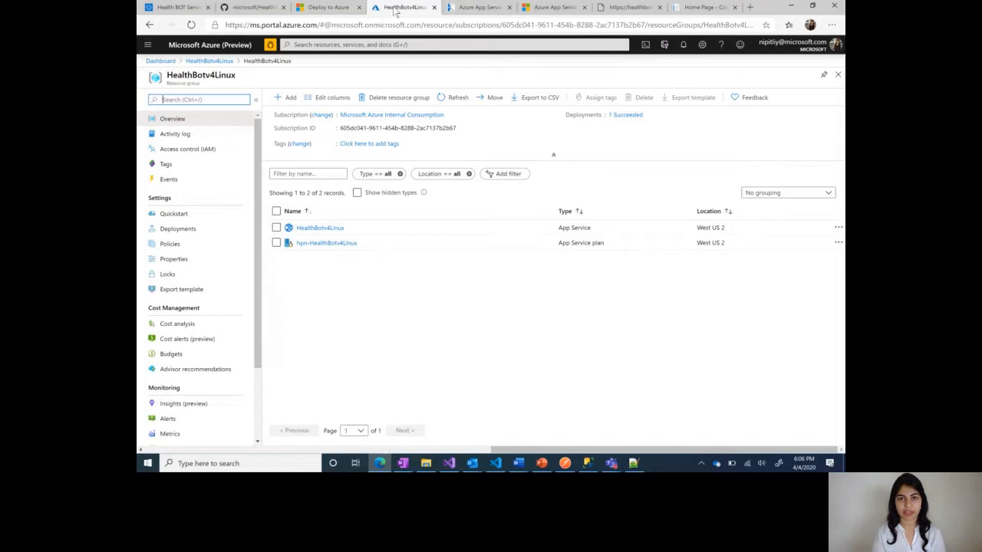
pyautogui.moveTo(382, 69)
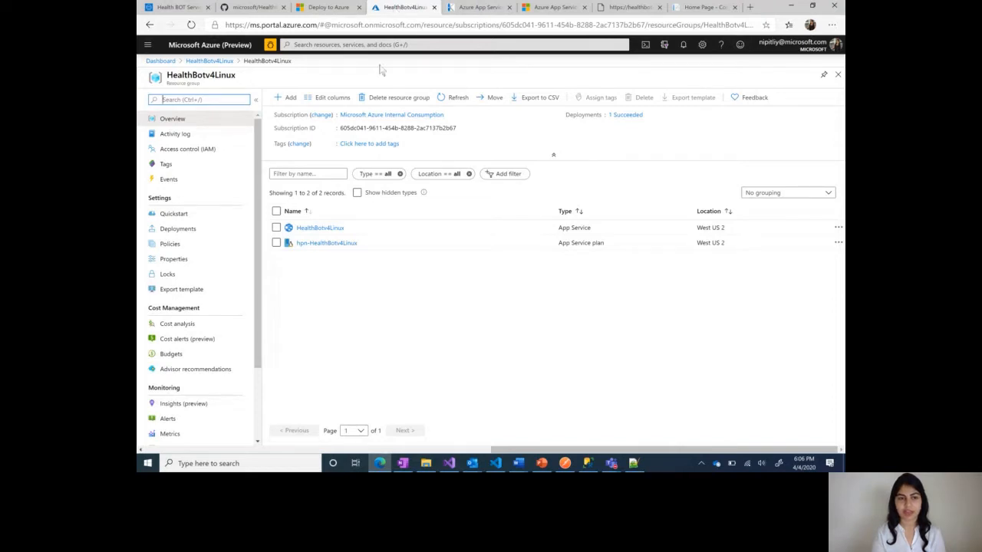
pyautogui.moveTo(332, 279)
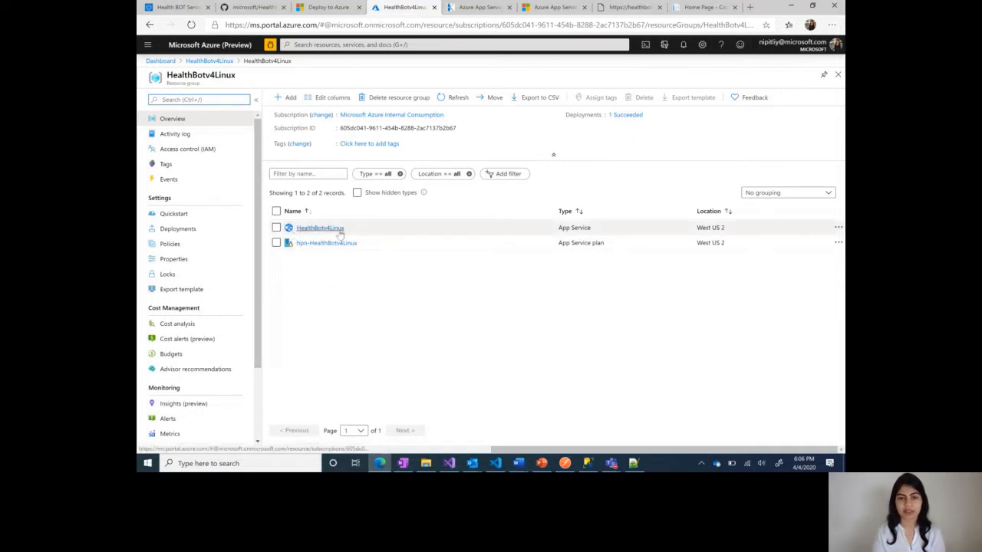
pyautogui.moveTo(326, 243)
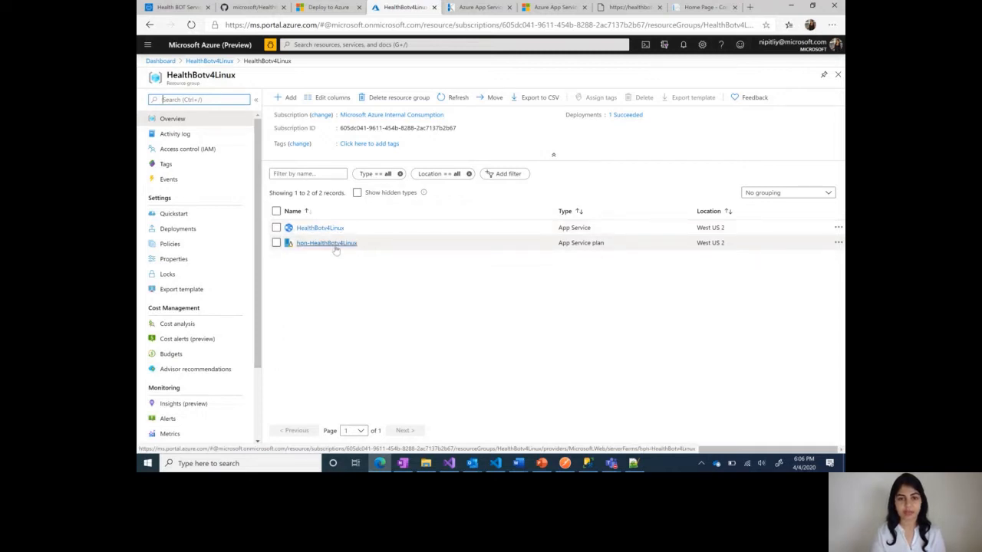
# Step: Open the HealthBotv4Linux App Service and scroll its menu to Development Tools
pyautogui.click(319, 228)
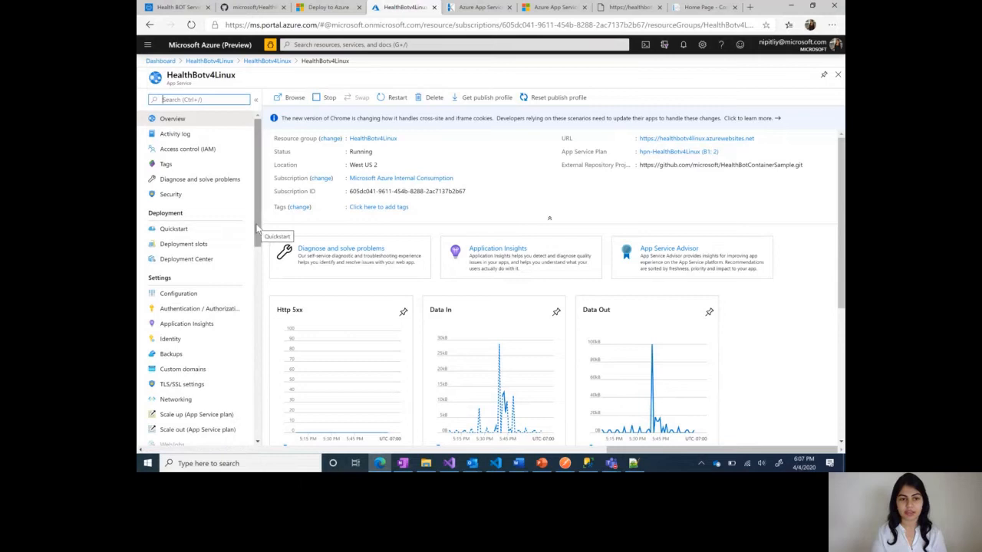
pyautogui.moveTo(257, 230)
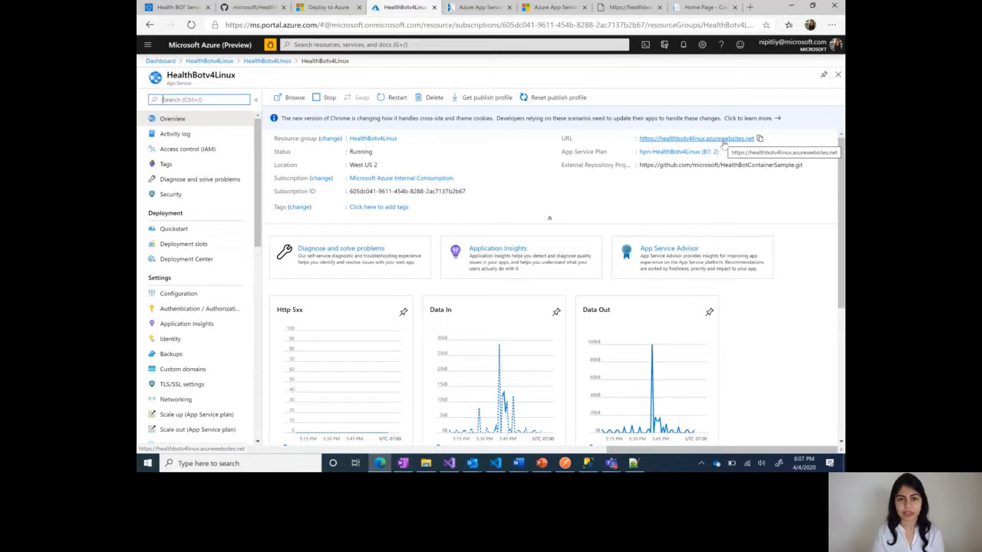
pyautogui.moveTo(258, 216)
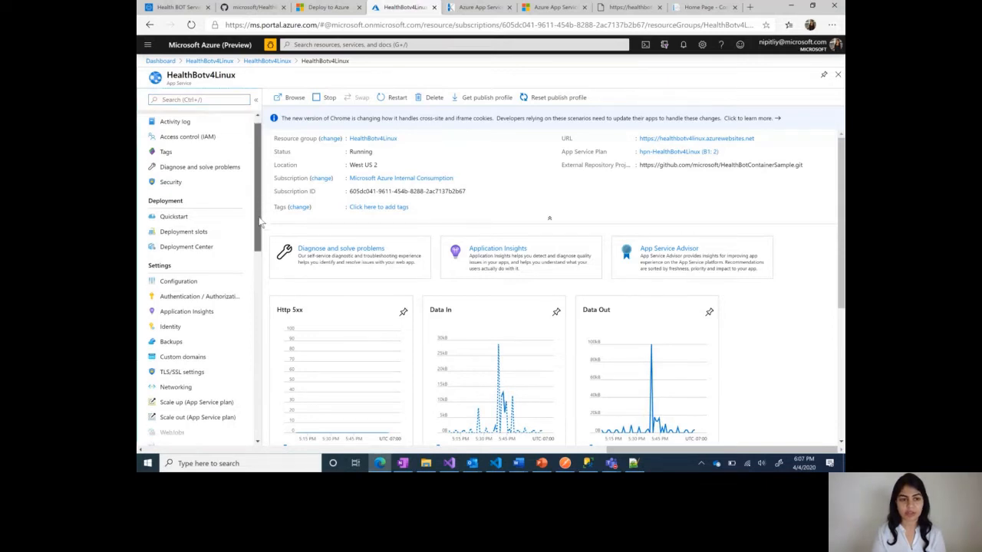
pyautogui.scroll(-3)
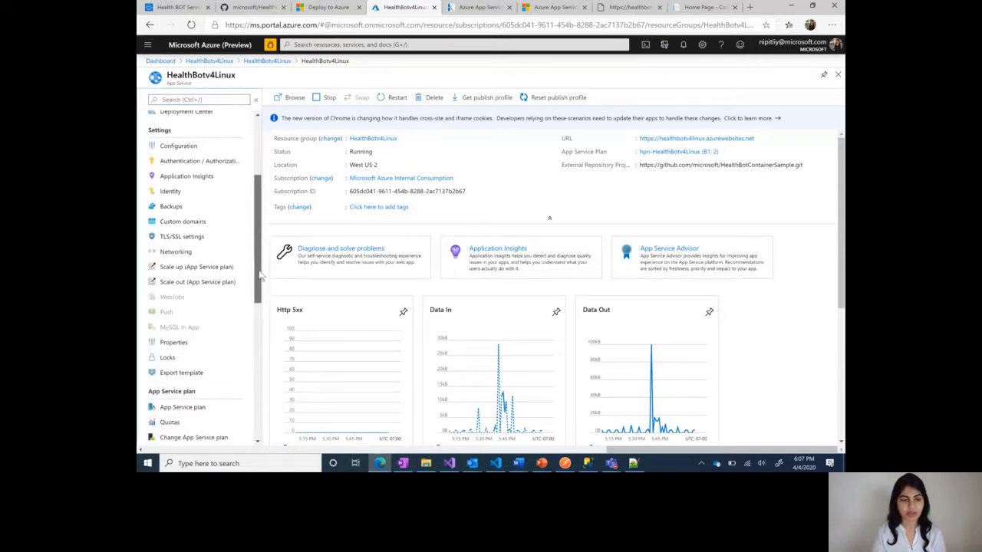
pyautogui.scroll(-3)
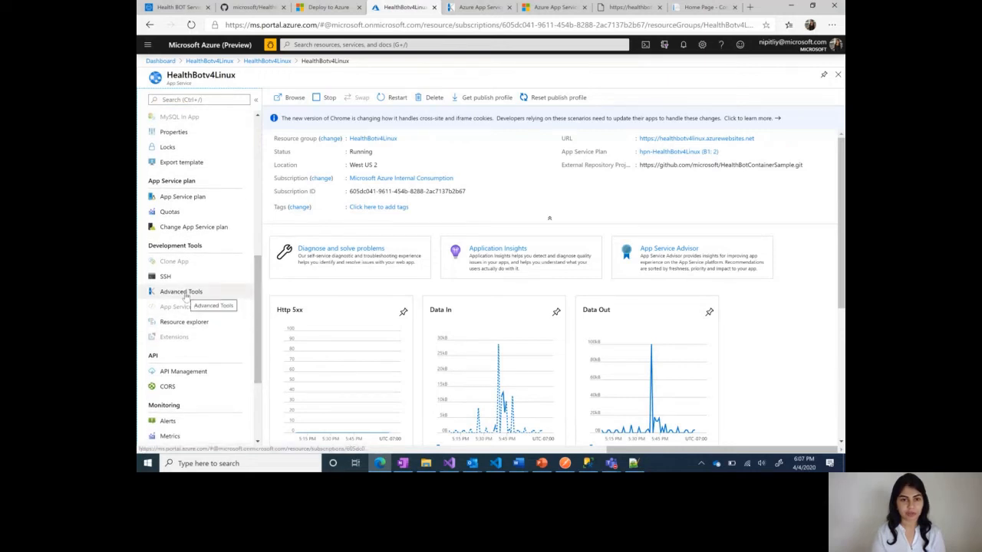
# Step: Launch Kudu from Advanced Tools and start an SSH session into HealthBotv4Linux
pyautogui.click(181, 291)
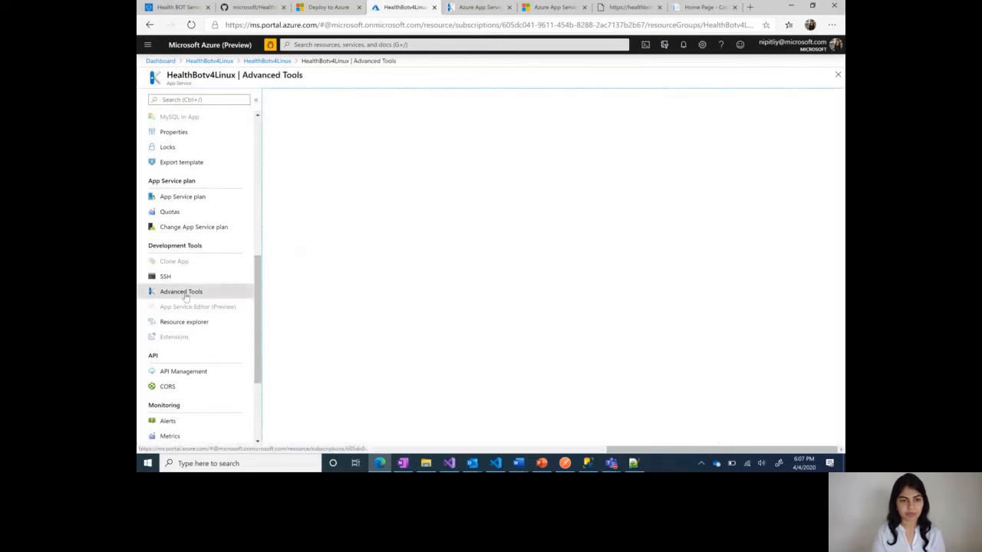
pyautogui.click(181, 292)
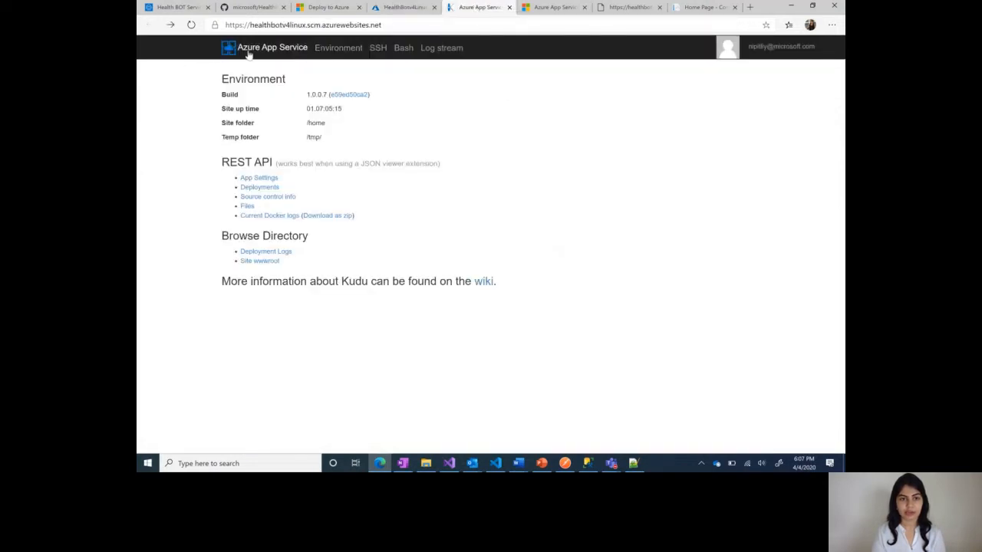
pyautogui.moveTo(377, 47)
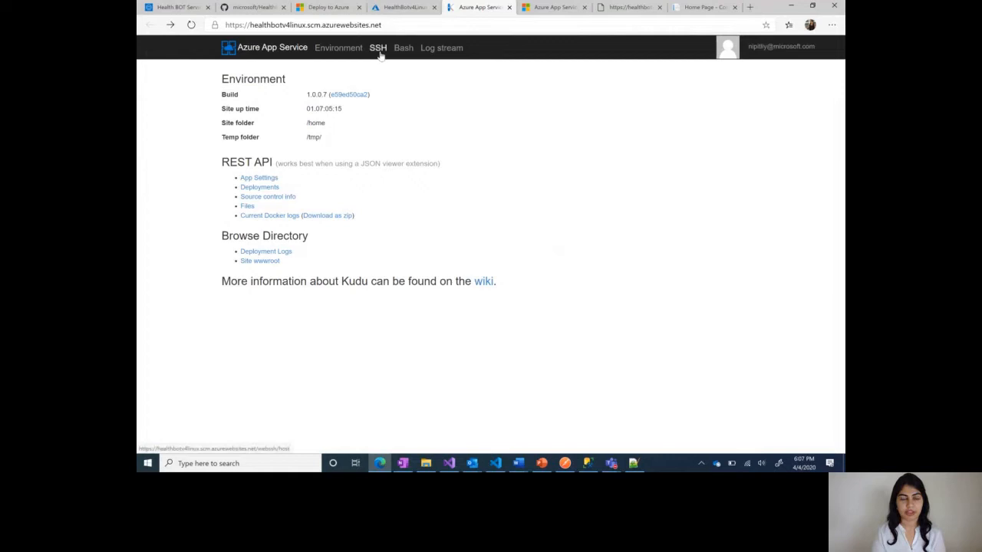
pyautogui.click(377, 47)
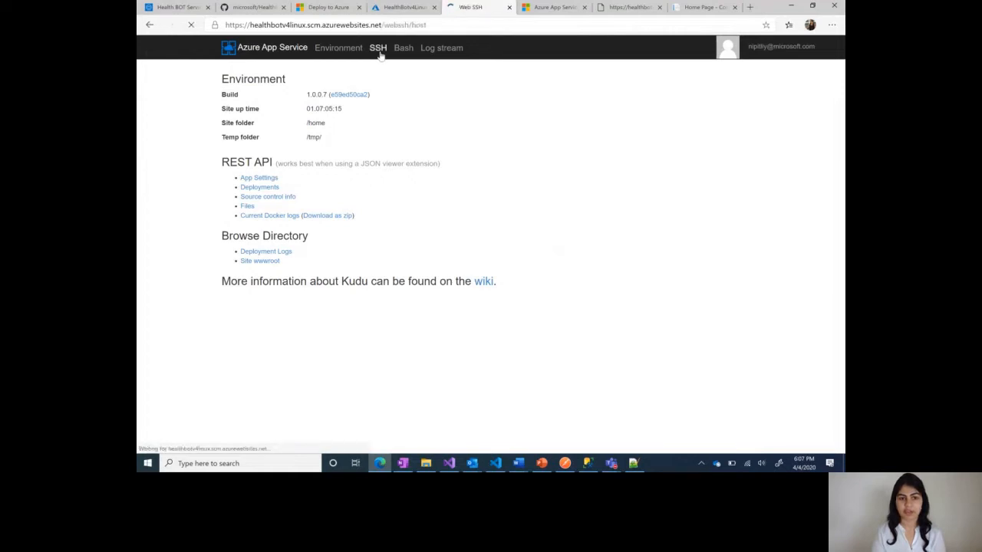
pyautogui.click(377, 48)
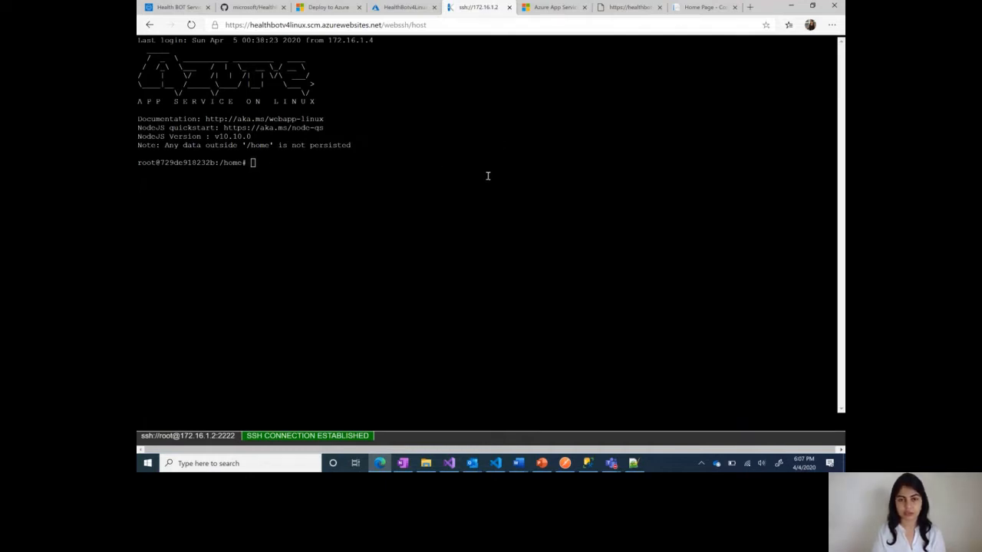
pyautogui.click(552, 7)
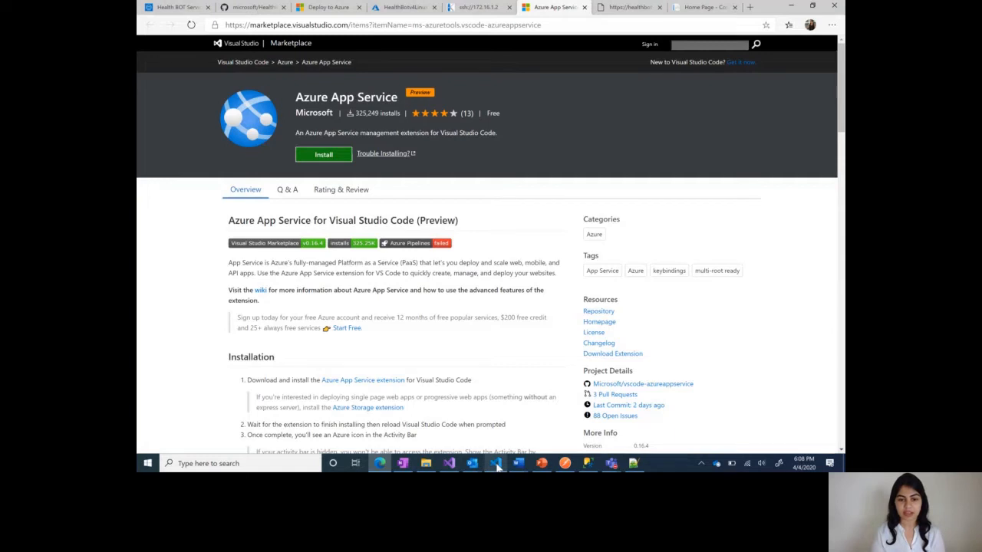
# Step: Switch to Visual Studio Code showing HealthBotv4Linux's public/index.js
pyautogui.click(495, 463)
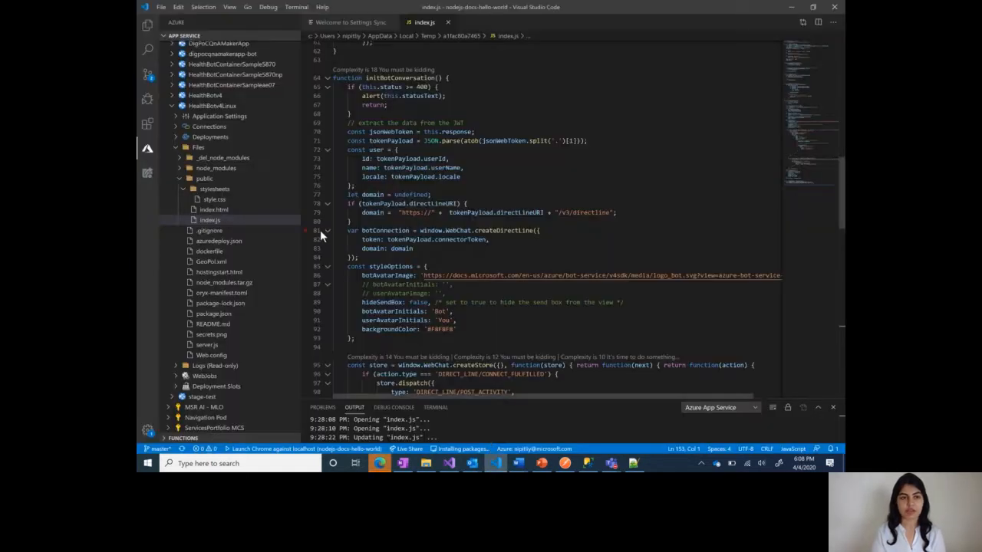
pyautogui.moveTo(147, 149)
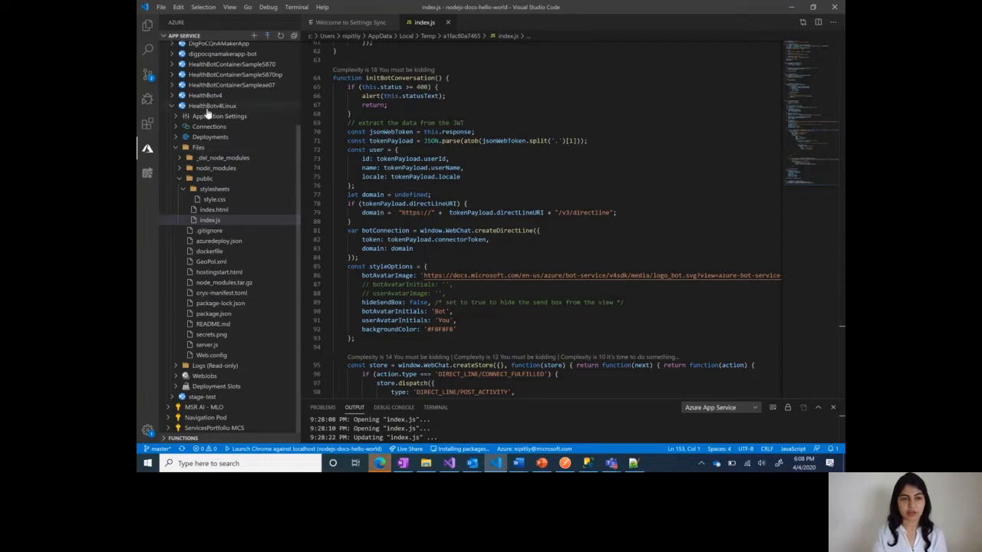
pyautogui.moveTo(207, 111)
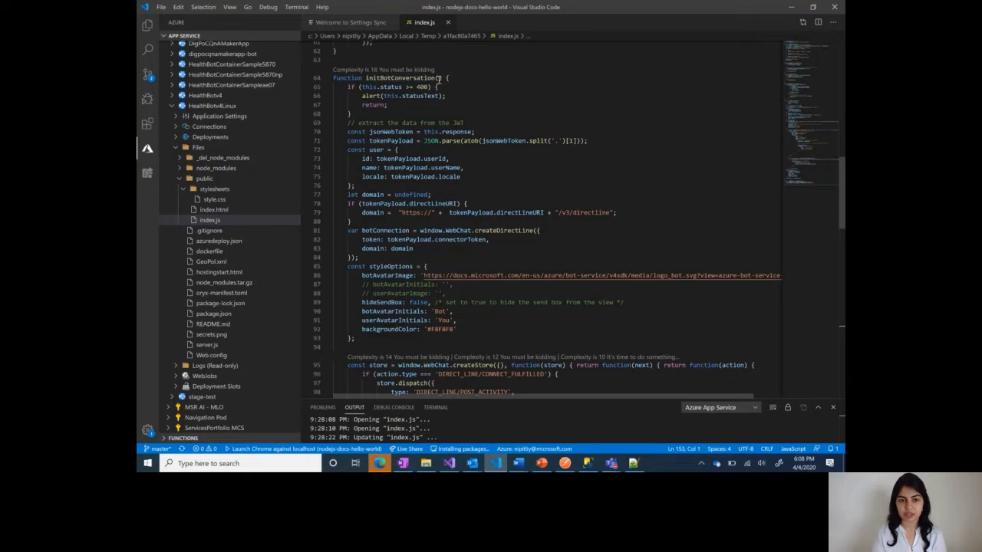
pyautogui.scroll(-3)
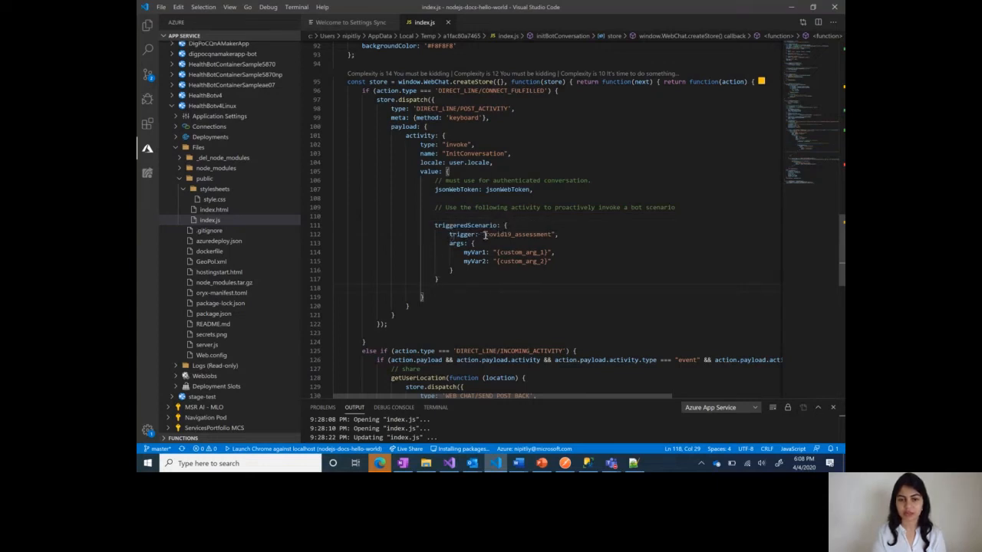
# Step: Select the 'covid19_assessment' trigger value in index.js's triggeredScenario block
pyautogui.doubleClick(521, 234)
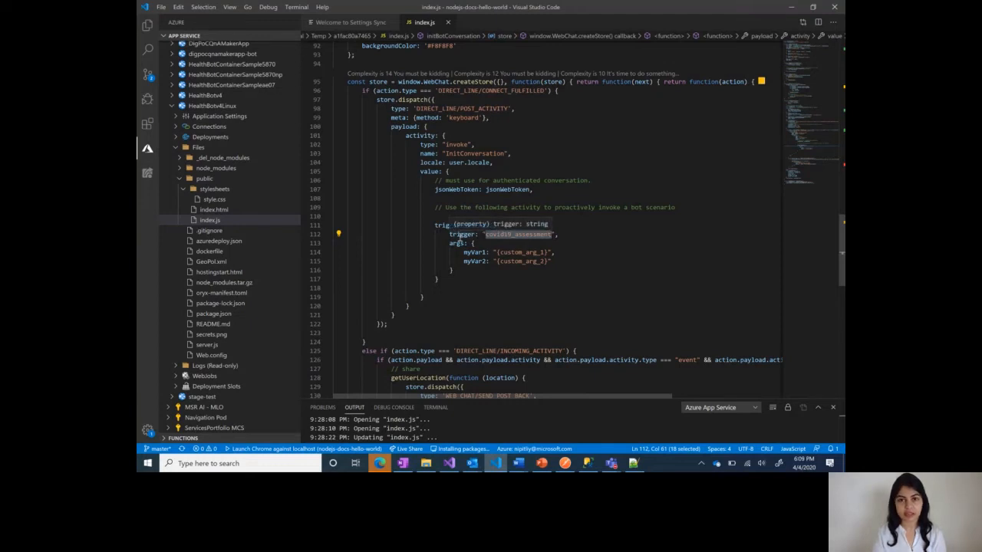
pyautogui.moveTo(460, 189)
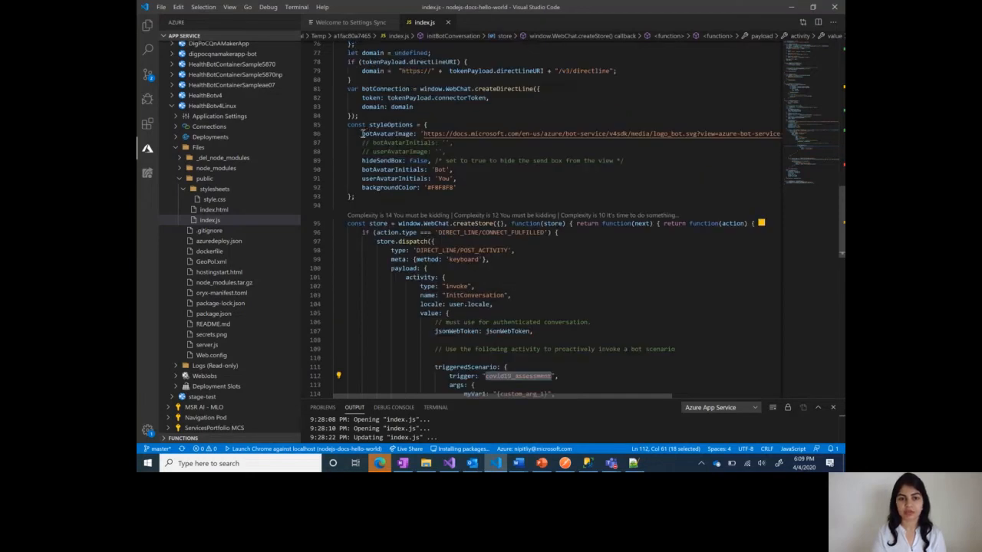
pyautogui.moveTo(386, 134)
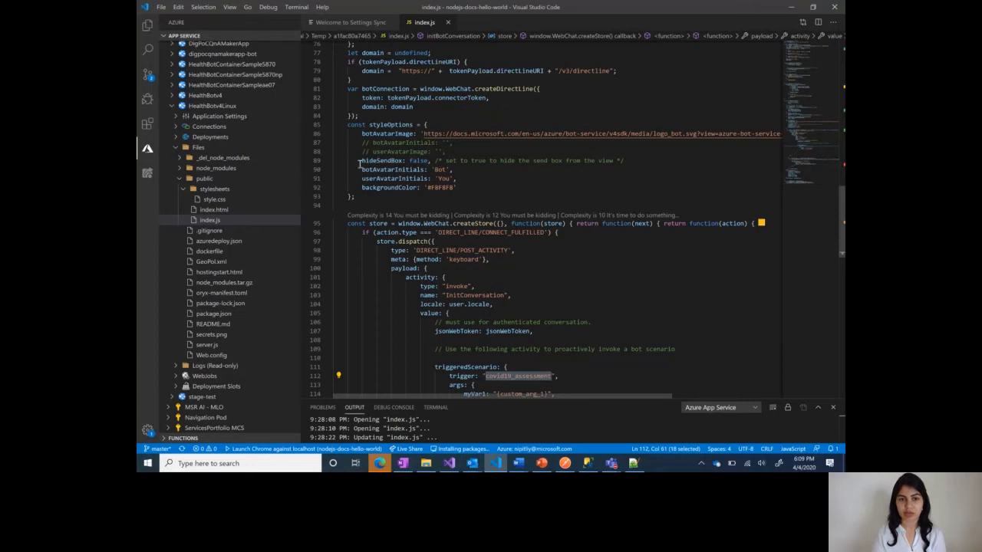
pyautogui.moveTo(384, 160)
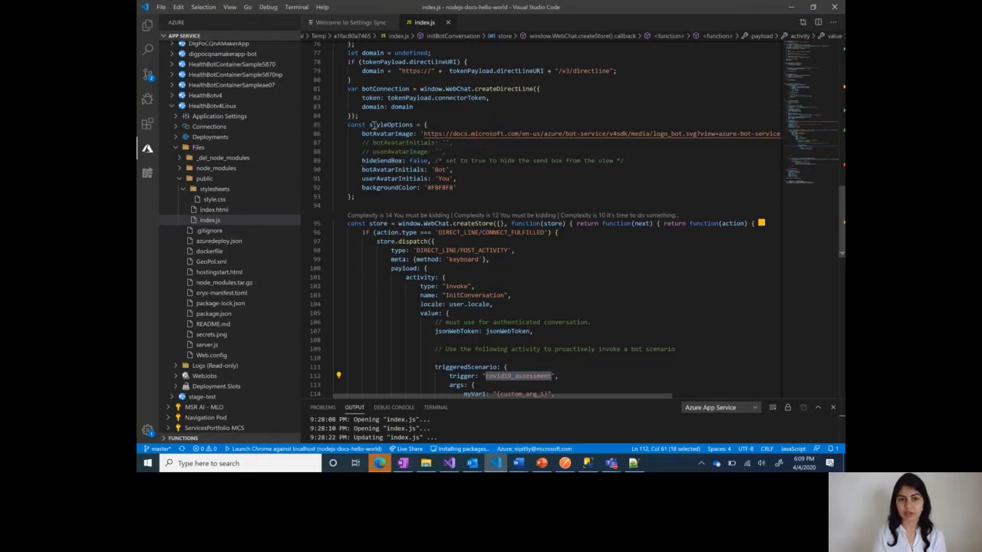
pyautogui.moveTo(394, 125)
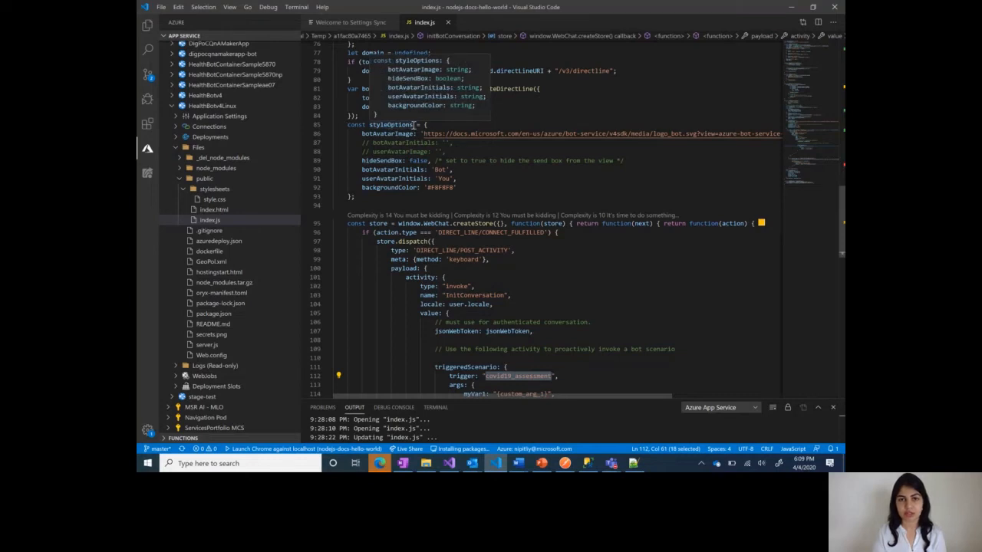
pyautogui.click(358, 197)
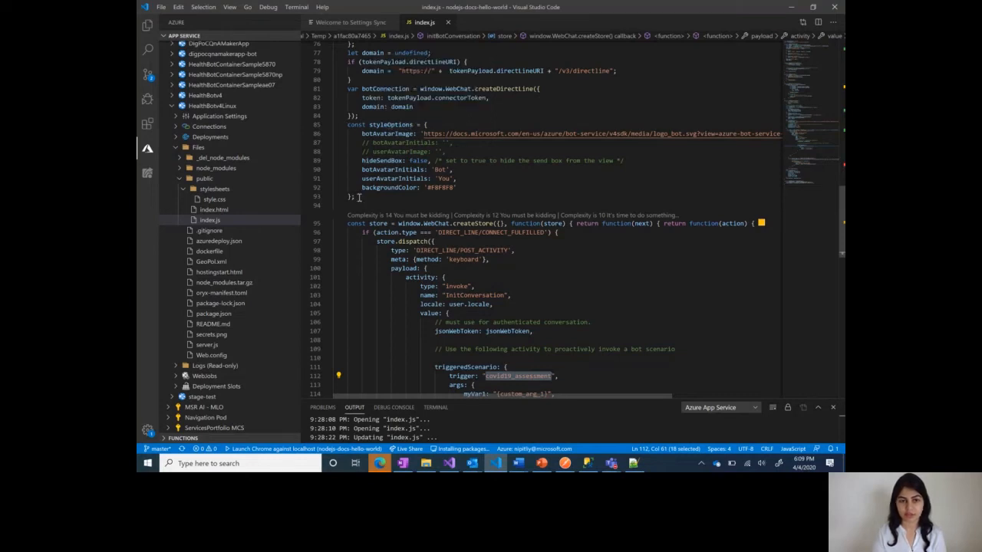
pyautogui.moveTo(541, 372)
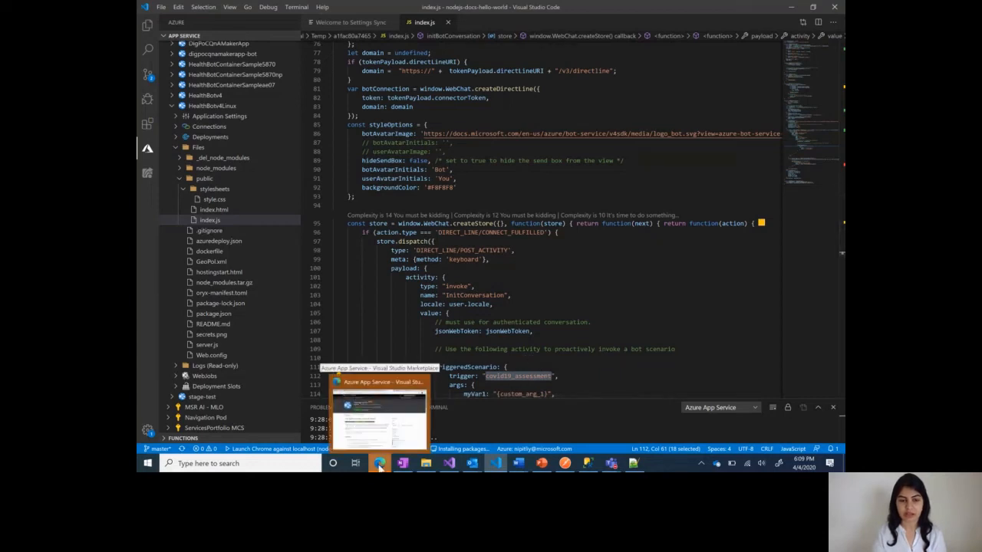
# Step: Check the healthbotv4linux.azurewebsites.net bot opens into the Coronavirus assessment, then go to Contoso Care
pyautogui.click(379, 463)
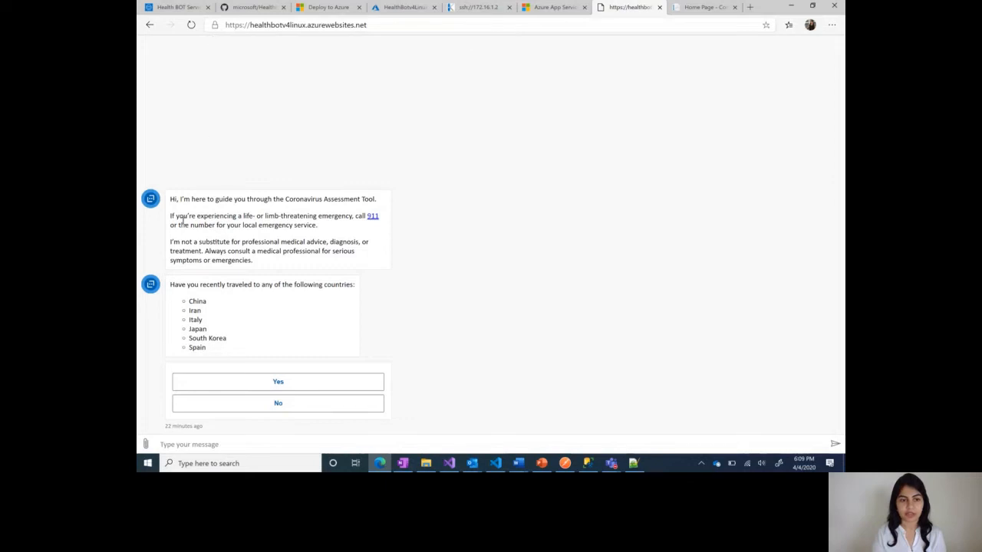
pyautogui.moveTo(436, 420)
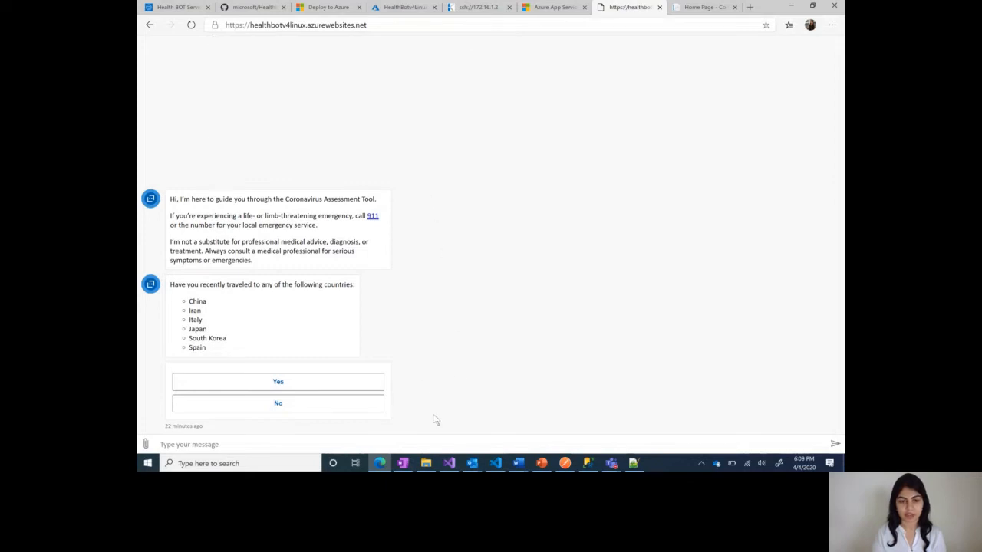
pyautogui.moveTo(376, 65)
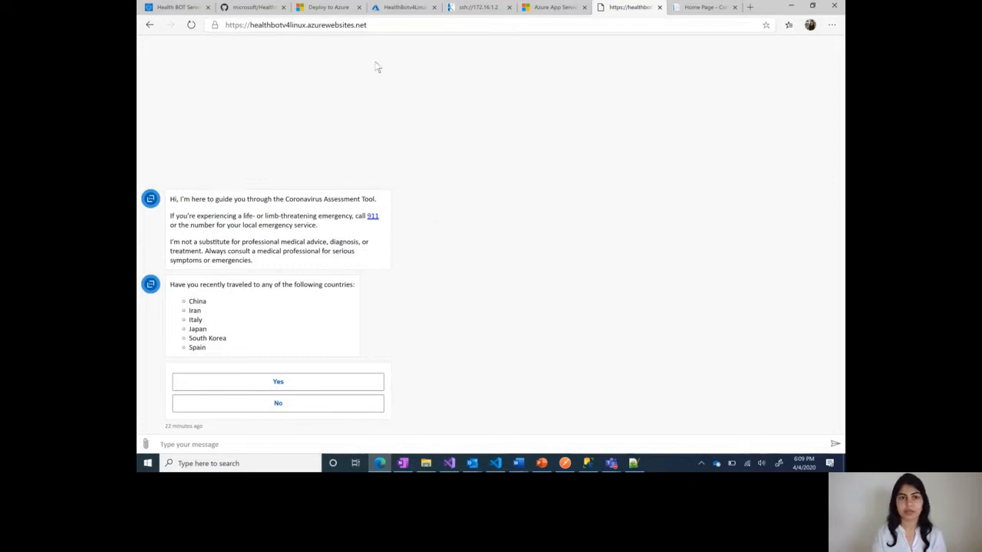
pyautogui.click(295, 24)
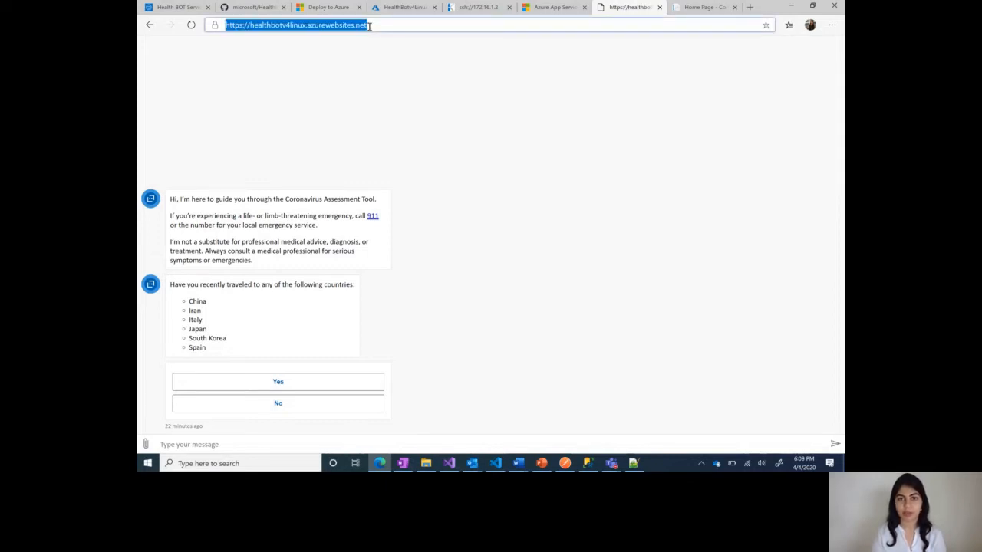
pyautogui.click(702, 7)
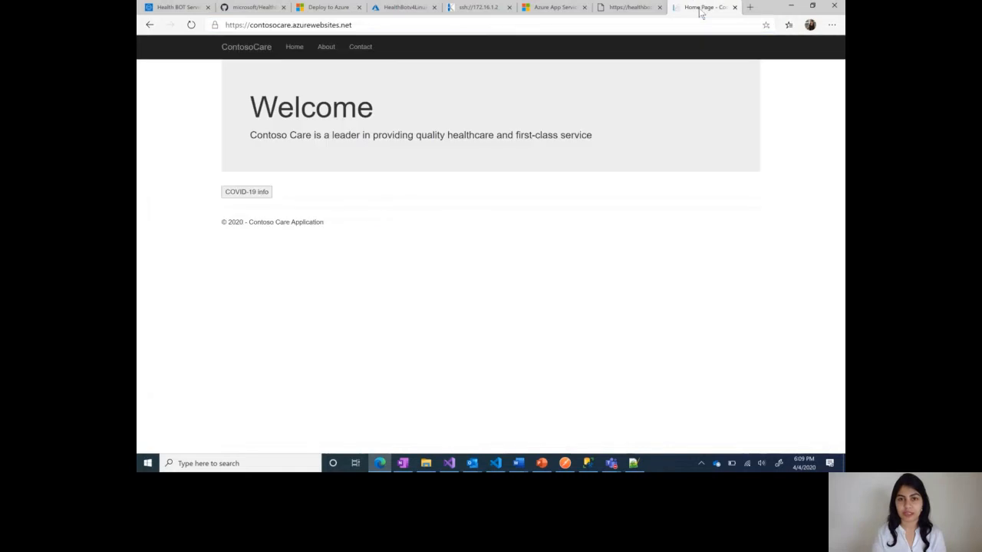
pyautogui.moveTo(771, 57)
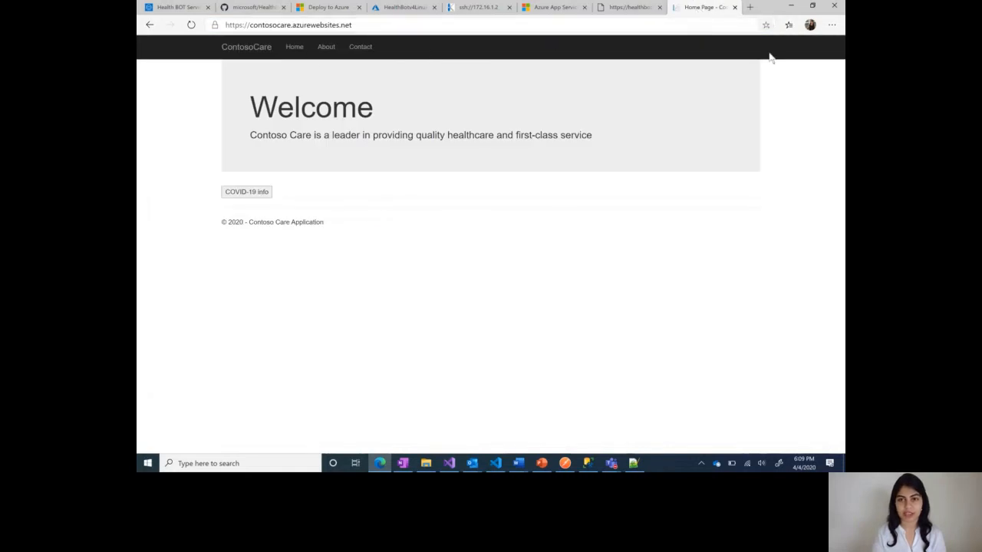
pyautogui.moveTo(768, 216)
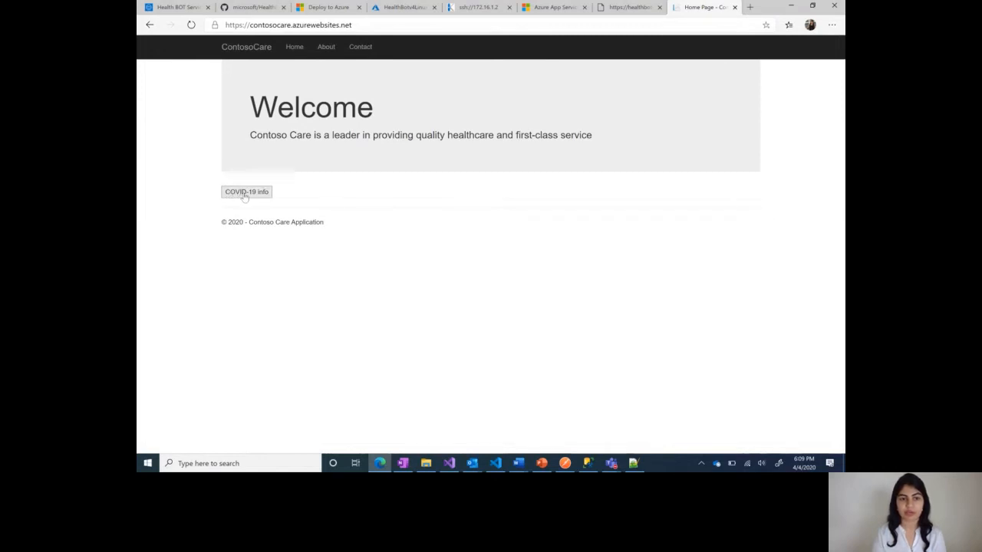
pyautogui.moveTo(742, 198)
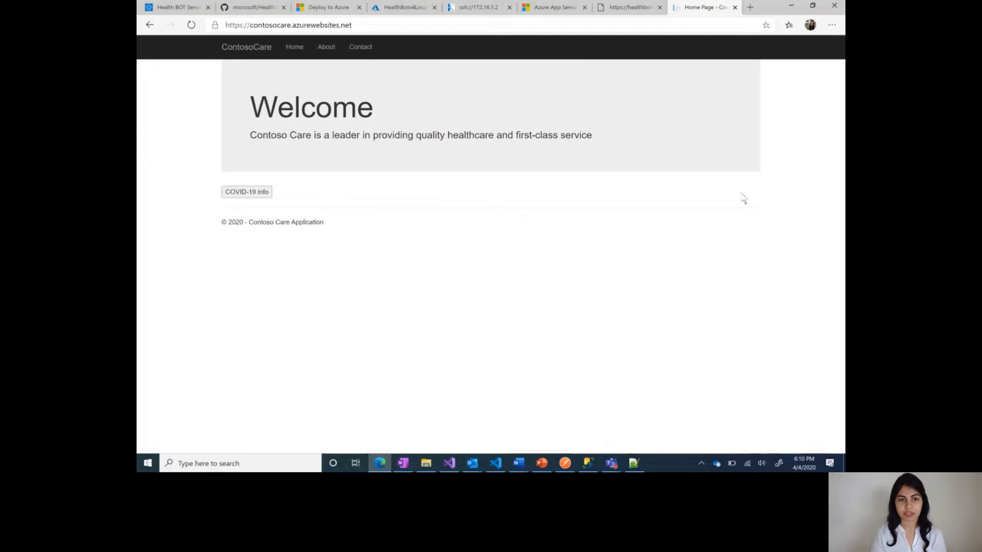
pyautogui.moveTo(246, 46)
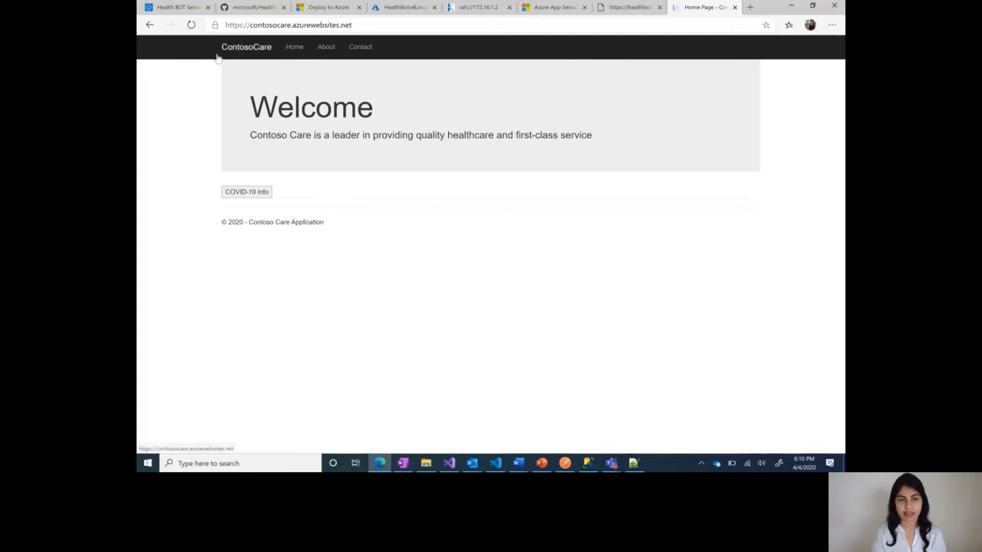
pyautogui.moveTo(590, 189)
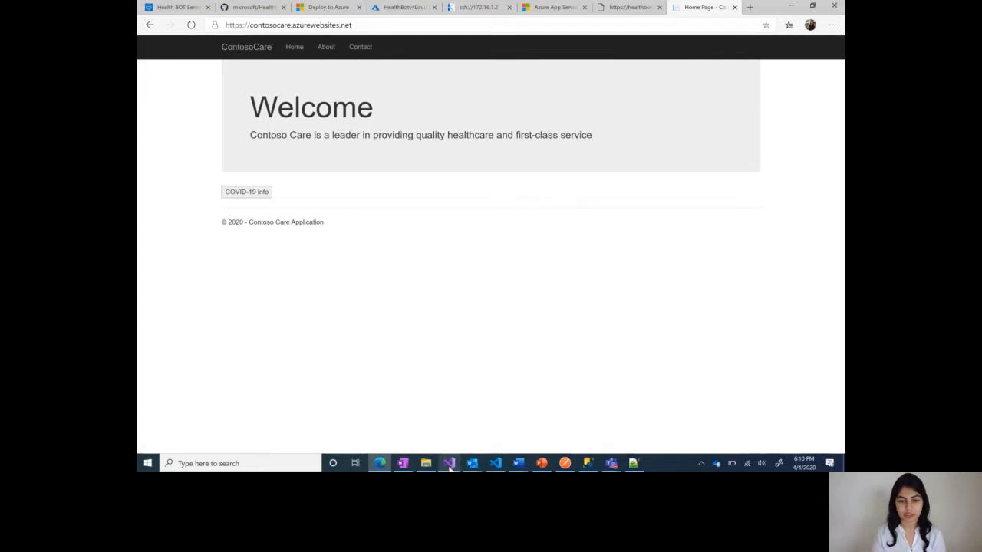
pyautogui.moveTo(448, 463)
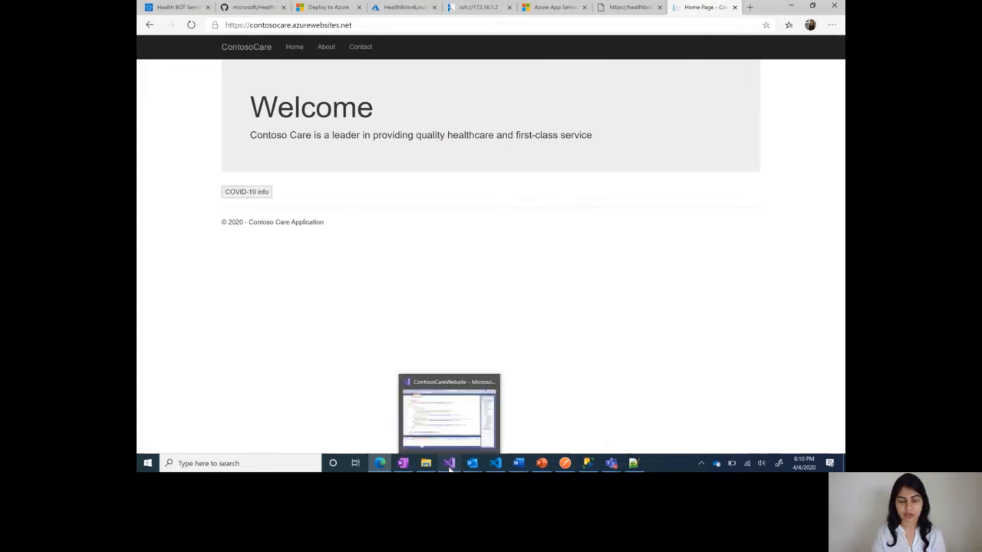
# Step: Switch to Visual Studio and scroll Index.cshtml to the COVID-19 Info button and bot iframe
pyautogui.click(448, 414)
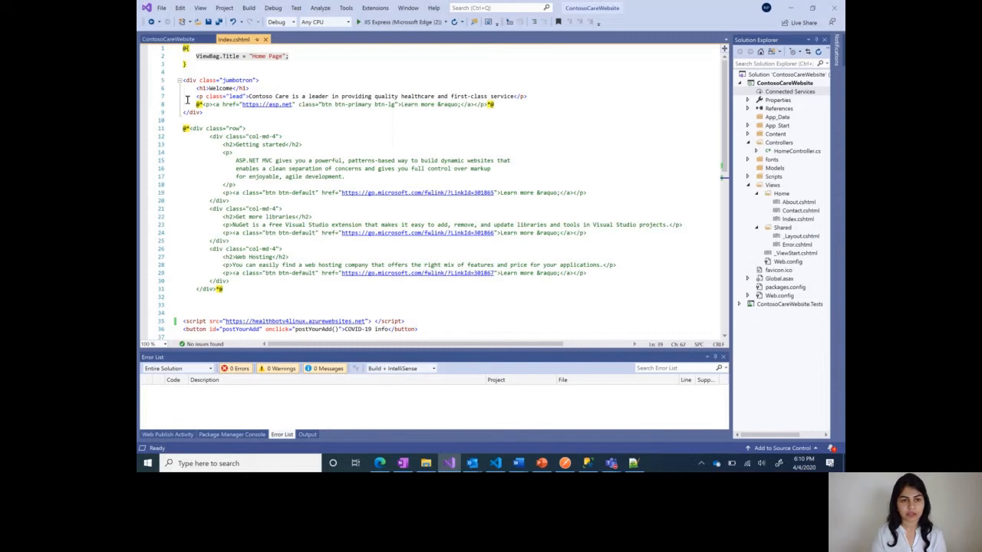
pyautogui.scroll(-3)
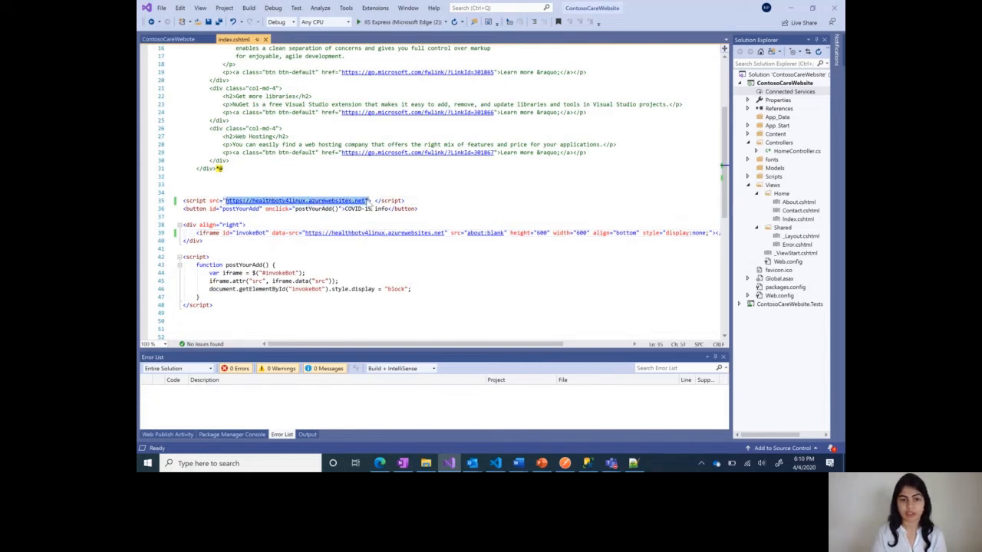
pyautogui.moveTo(297, 225)
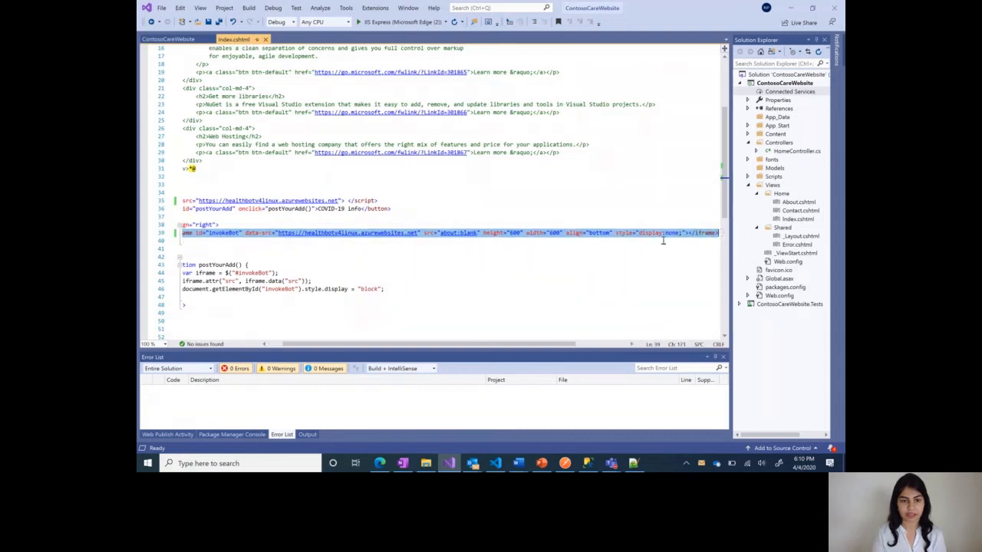
pyautogui.moveTo(290, 240)
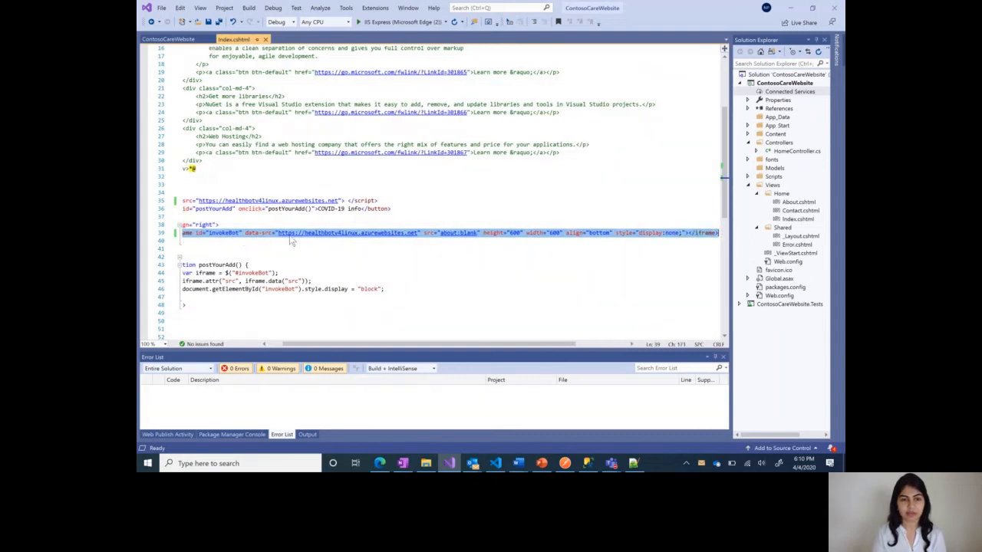
pyautogui.moveTo(345, 233)
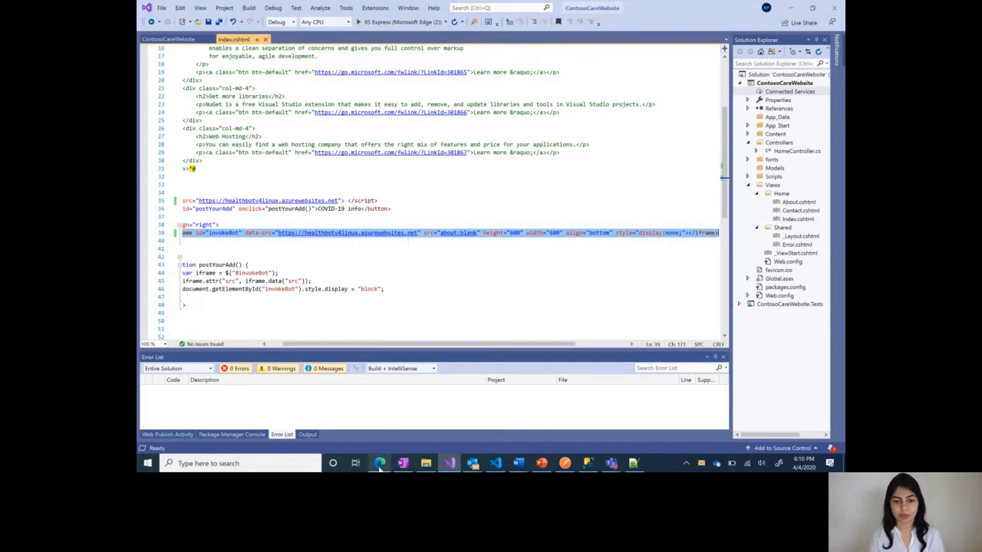
# Step: On the Contoso Care site, show the embedded Health Bot via COVID-19 Info and view its travel question
pyautogui.click(379, 463)
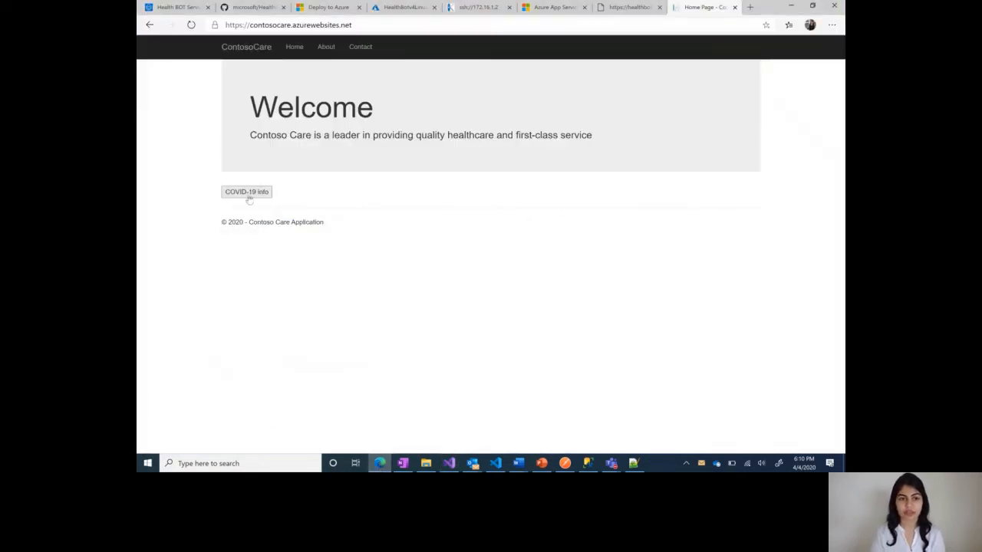
pyautogui.click(246, 192)
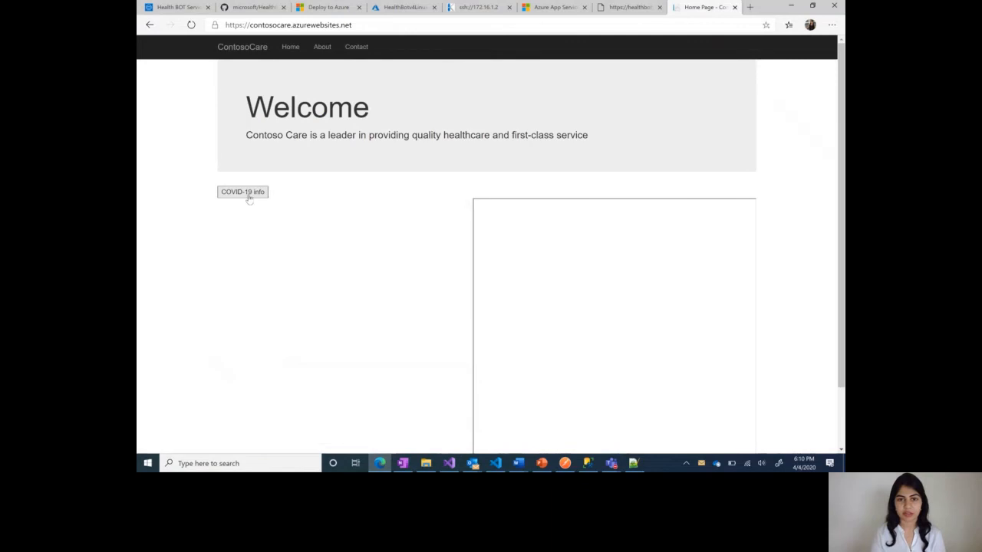
pyautogui.click(242, 192)
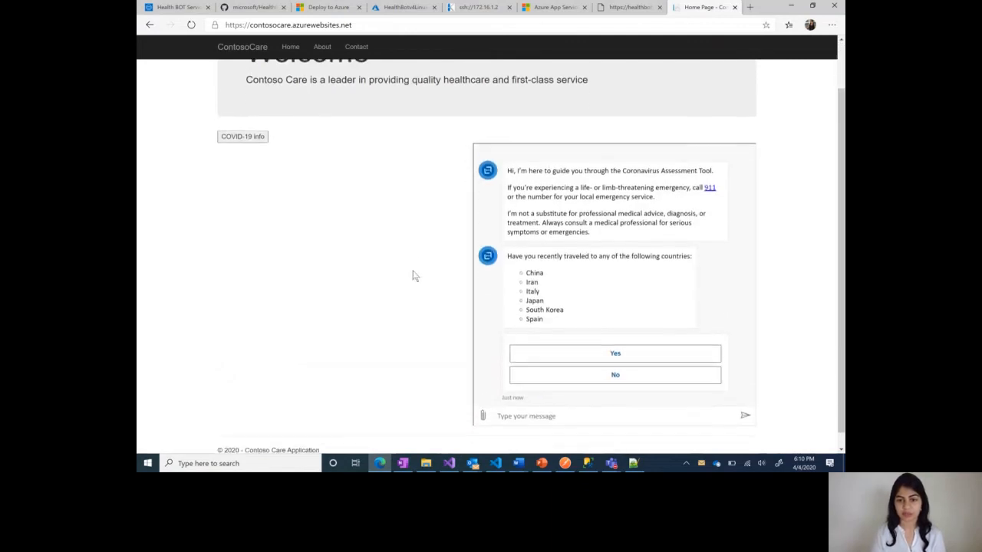
pyautogui.scroll(-3)
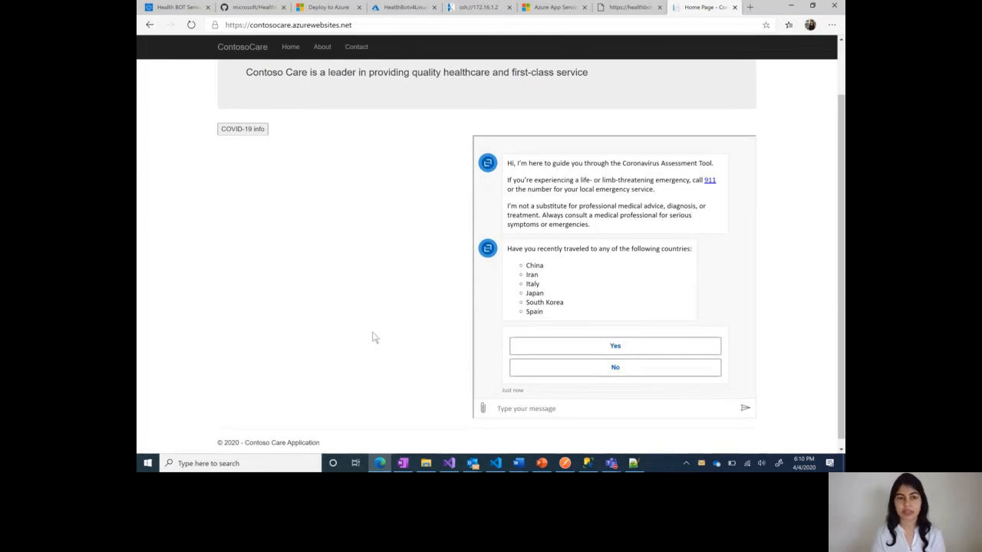
pyautogui.moveTo(363, 331)
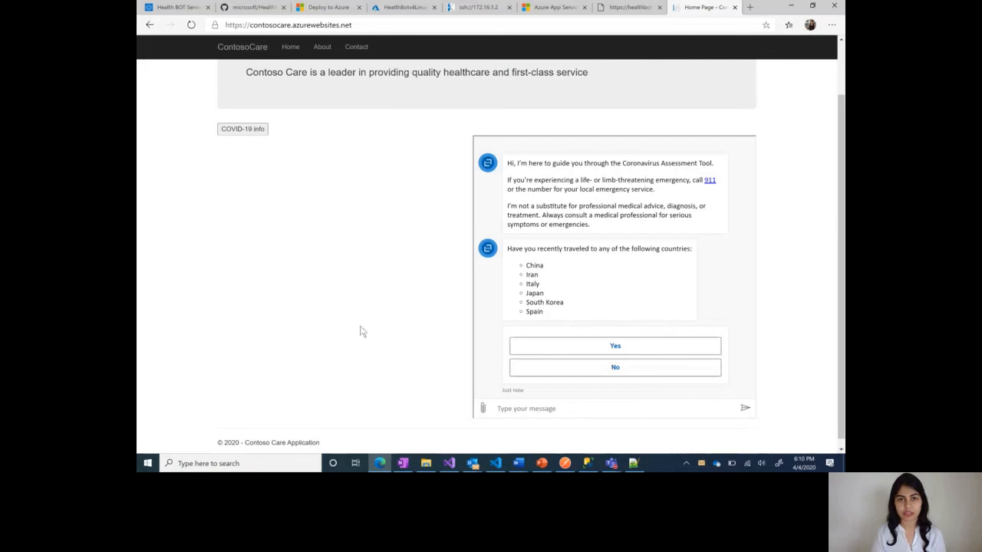
pyautogui.moveTo(361, 302)
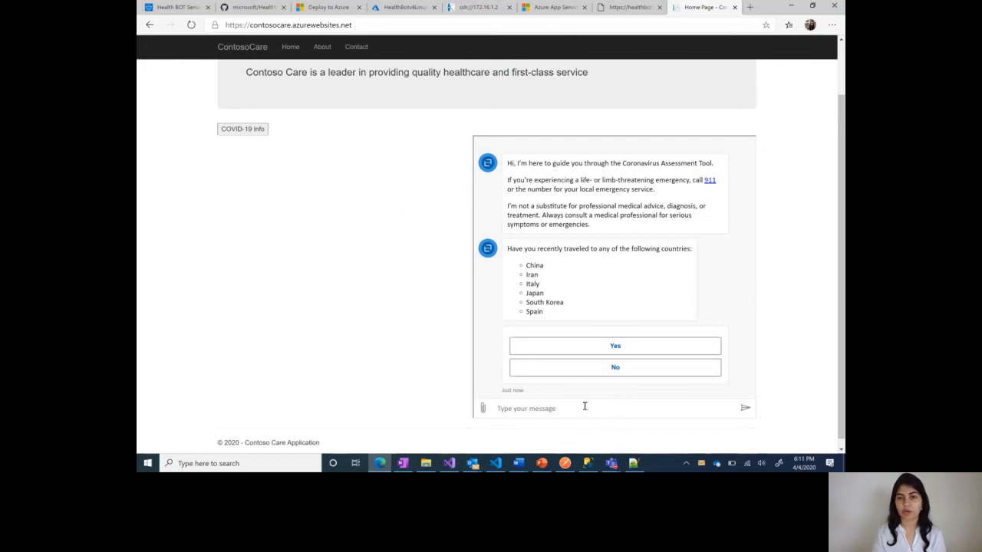
pyautogui.moveTo(404, 348)
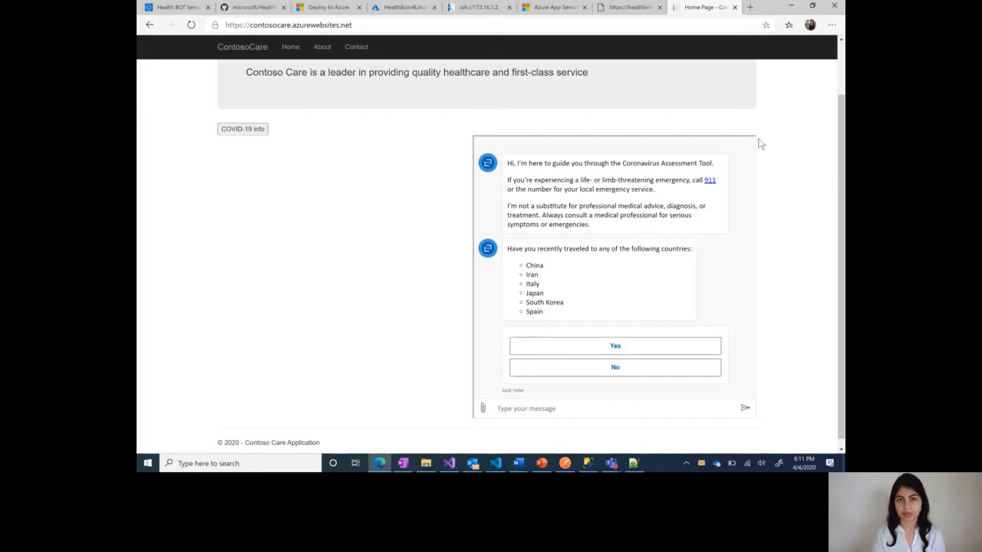
pyautogui.moveTo(430, 339)
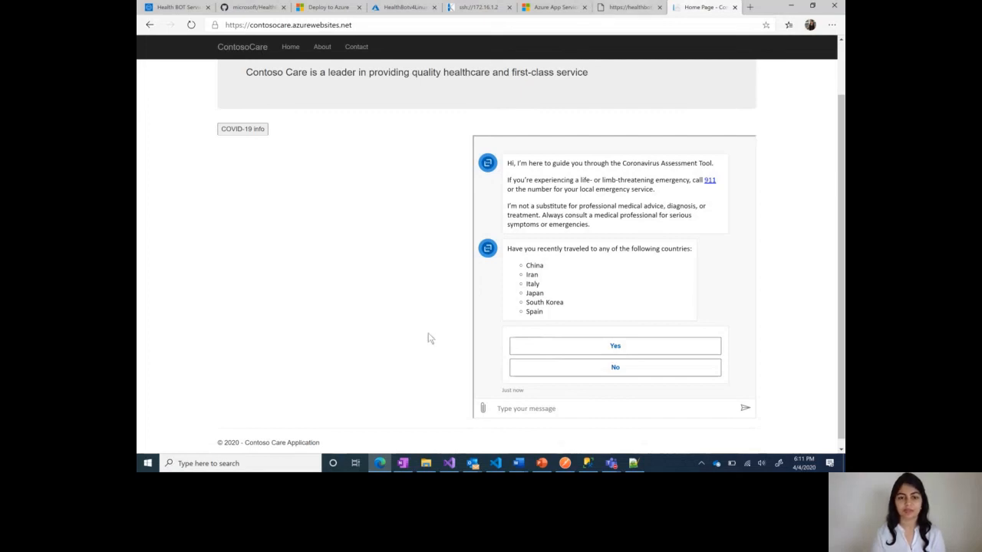
pyautogui.moveTo(422, 376)
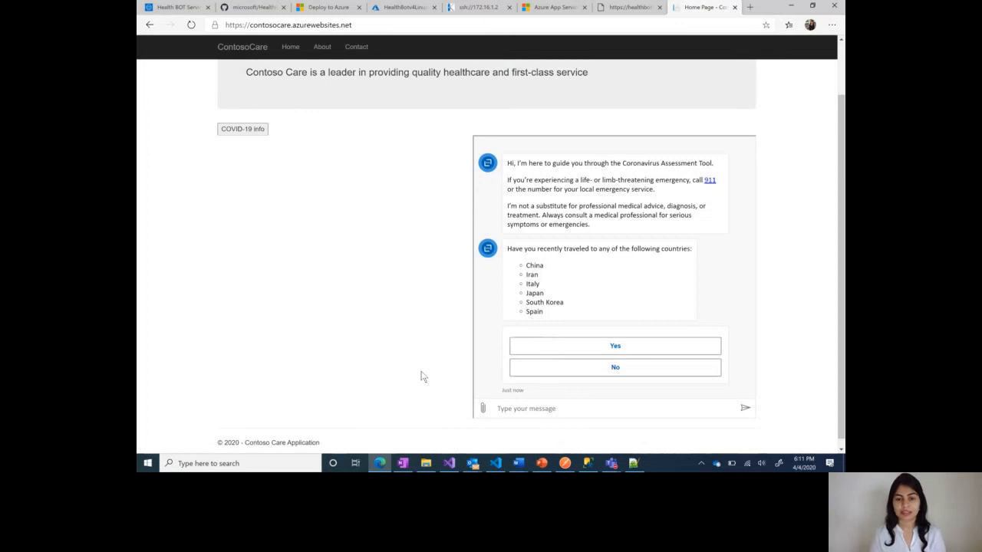